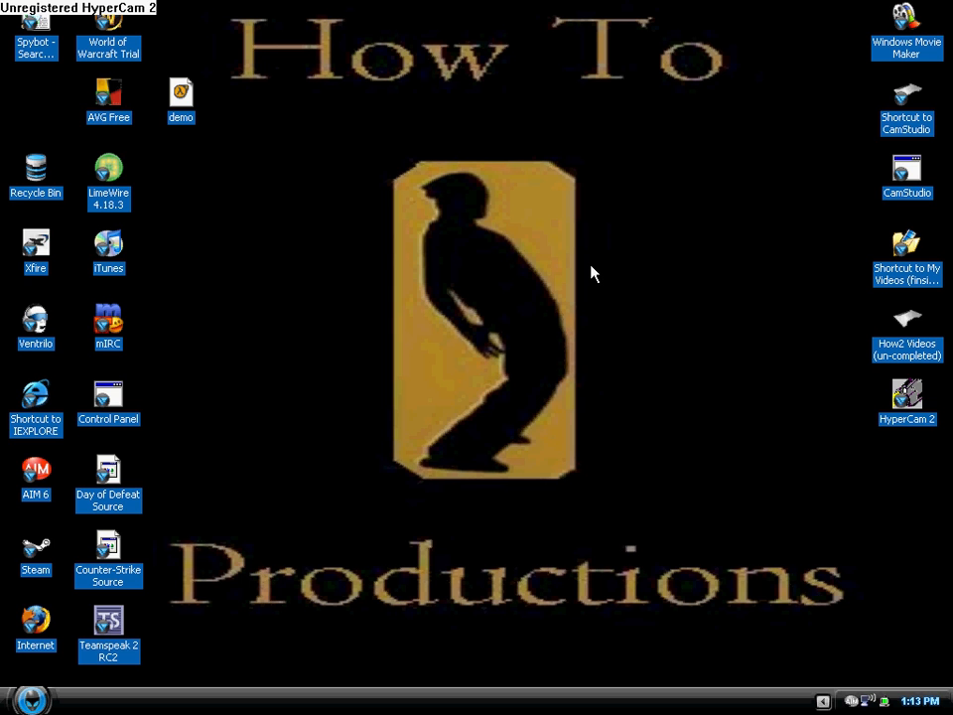
{"action": "mouse_move", "coordinate": [257, 366]}
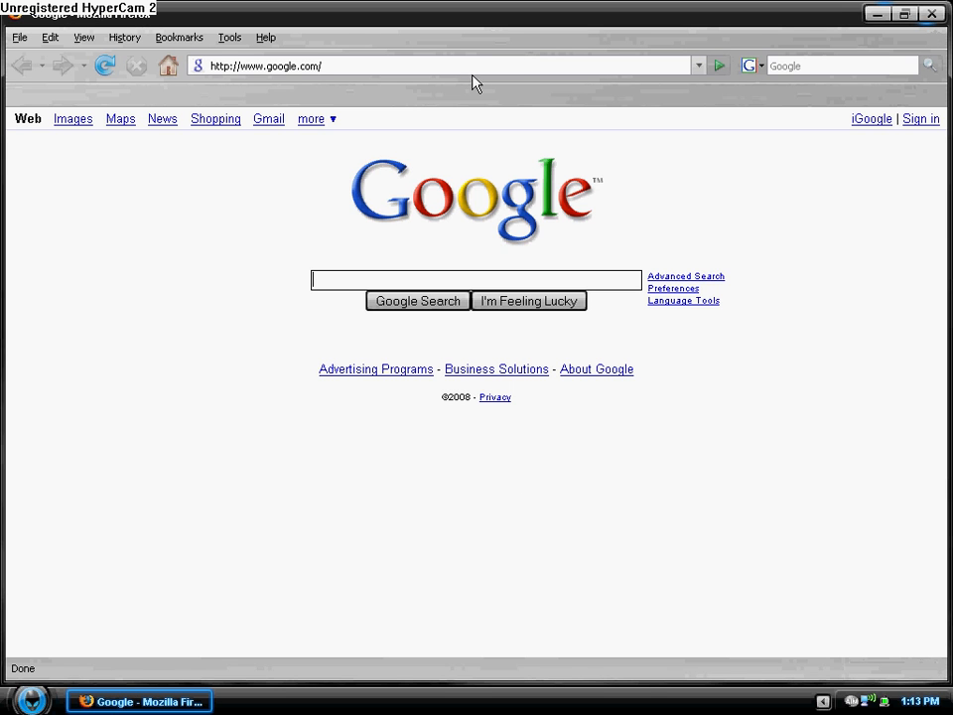
Navigate Firefox from Google to photobucket.com
{"action": "type", "text": "photobucket.c"}
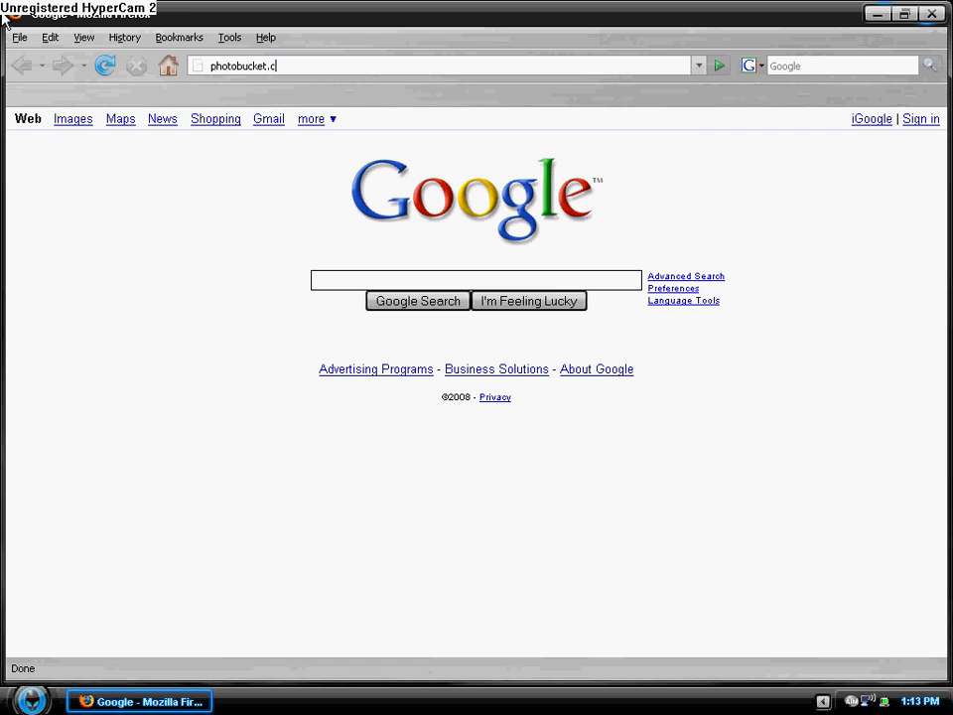
{"action": "key", "text": "Return"}
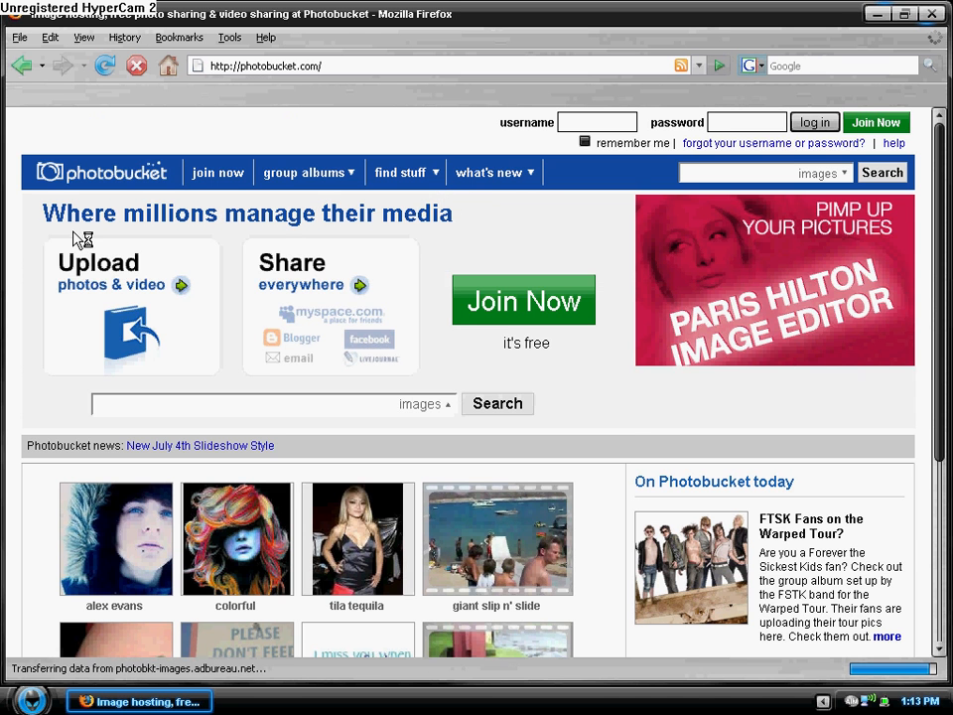
{"action": "scroll", "scroll_direction": "down", "scroll_amount": 3}
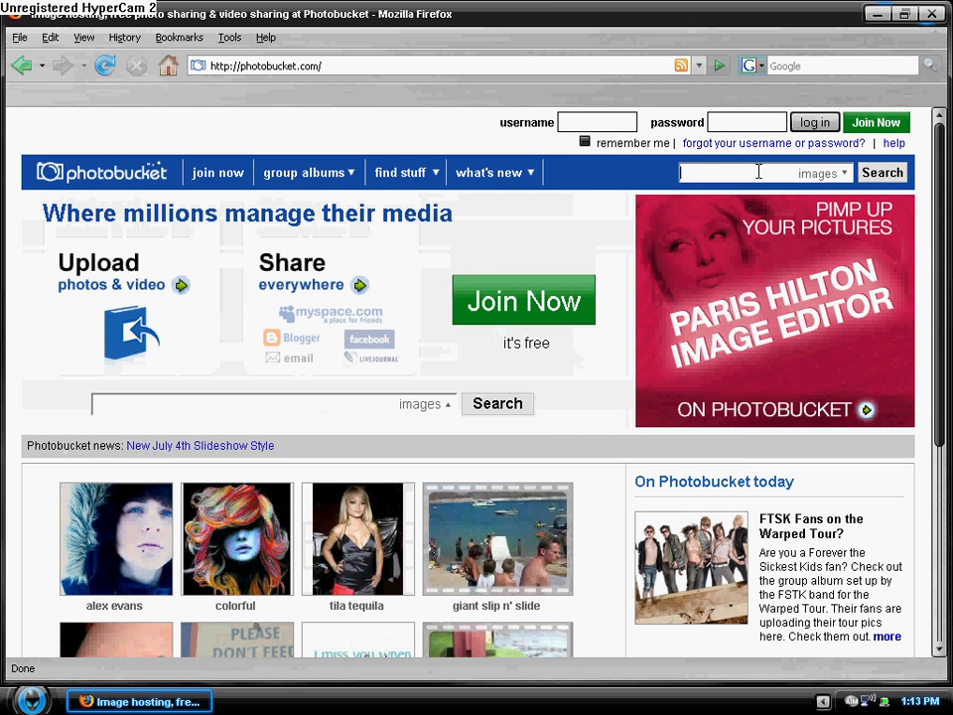
{"action": "type", "text": "funny"}
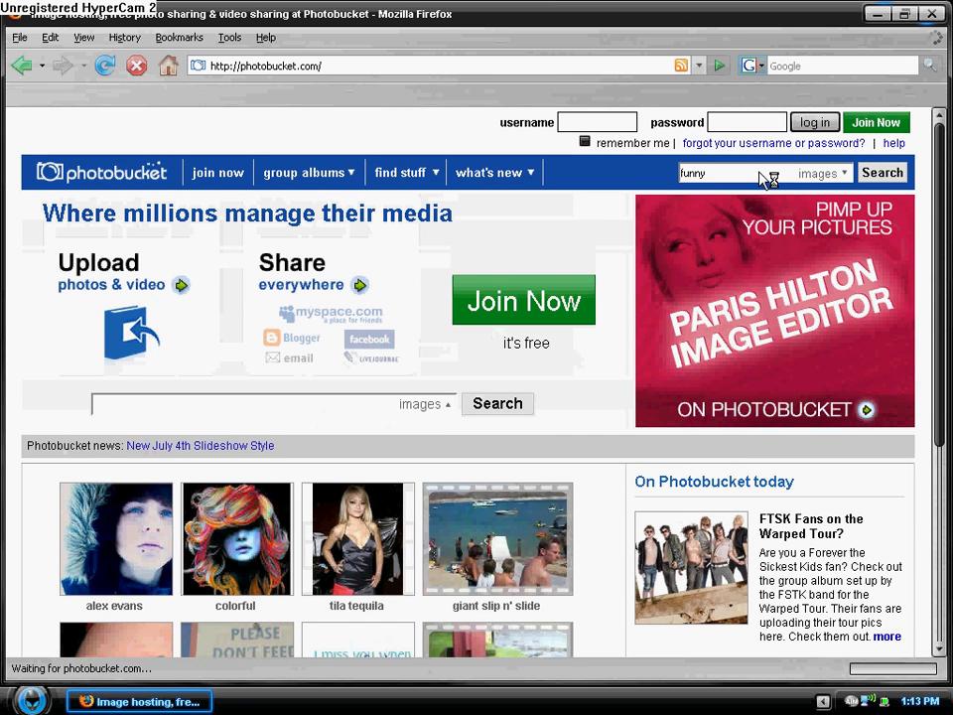
{"action": "left_click", "coordinate": [882, 172]}
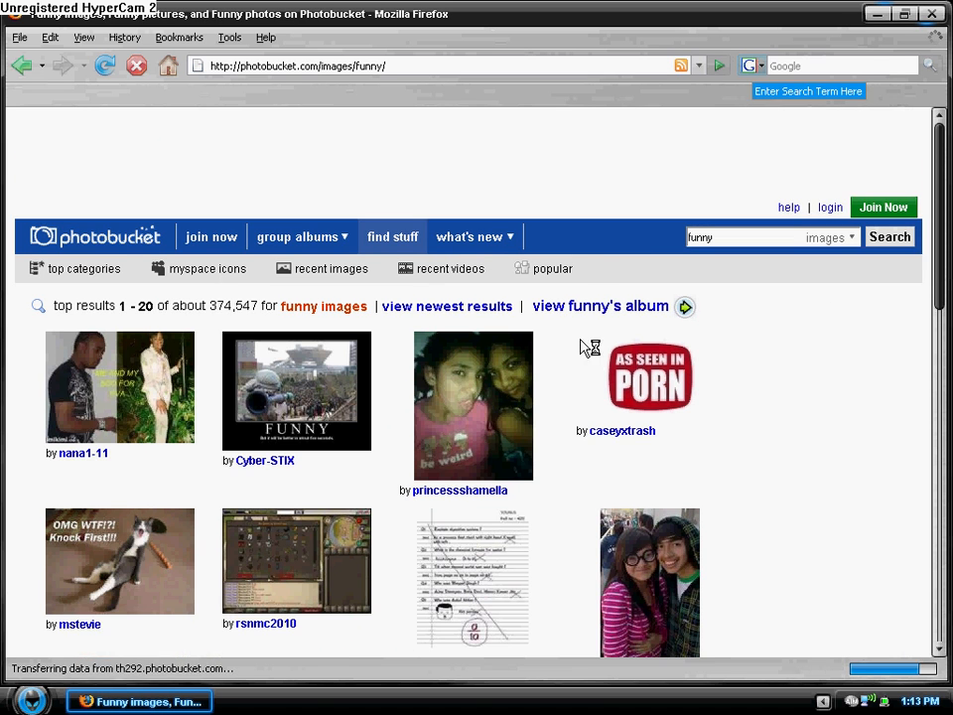
{"action": "scroll", "scroll_direction": "down", "scroll_amount": 3}
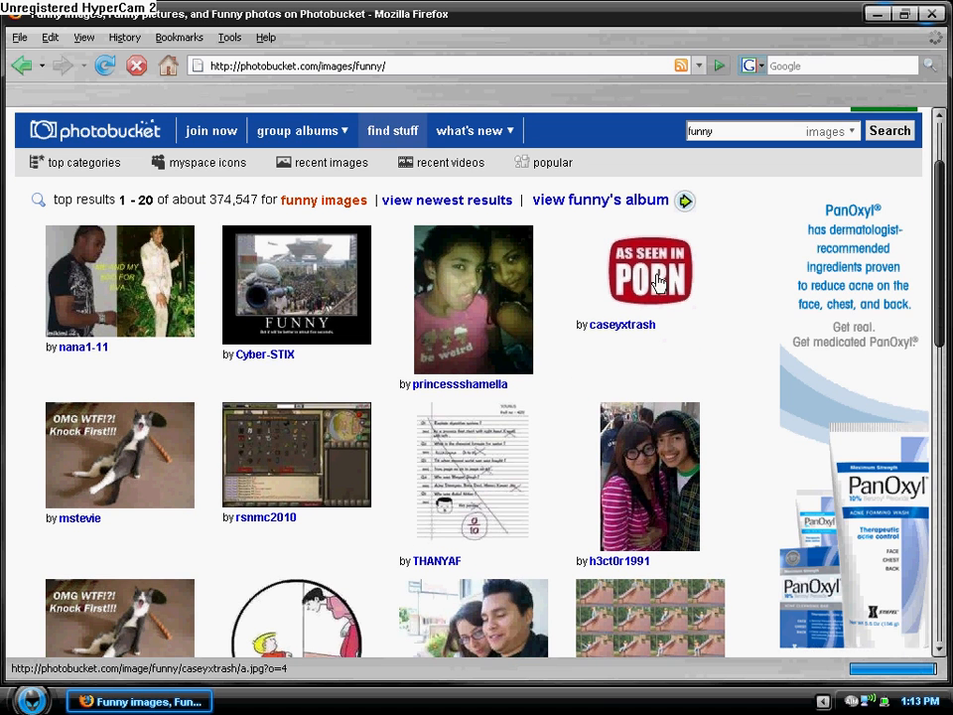
{"action": "scroll", "scroll_direction": "down", "scroll_amount": 3}
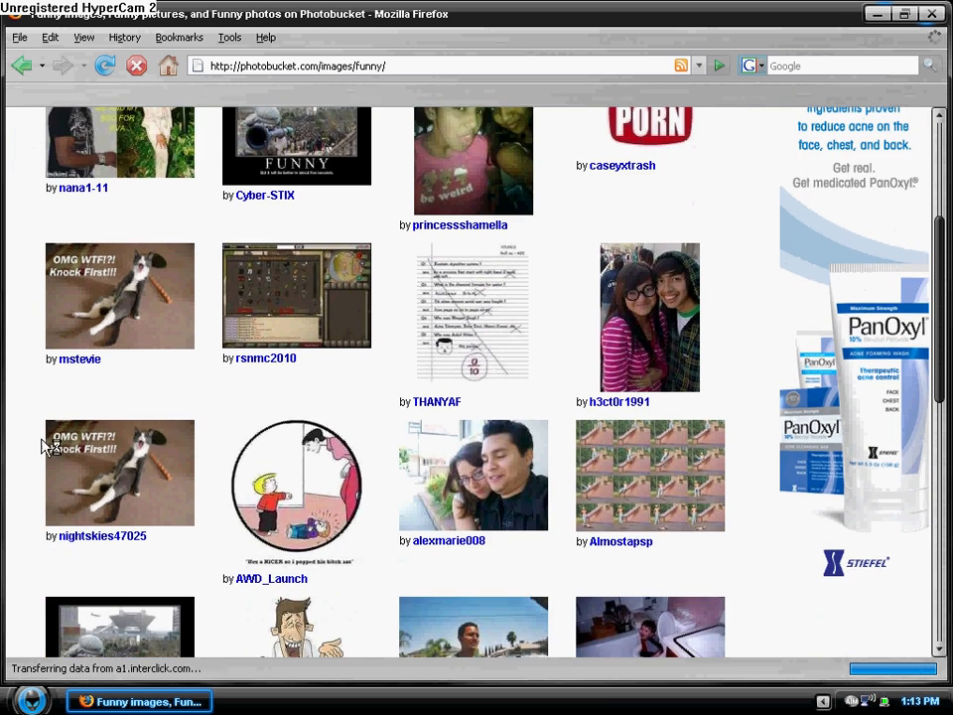
{"action": "scroll", "scroll_direction": "up", "scroll_amount": 3}
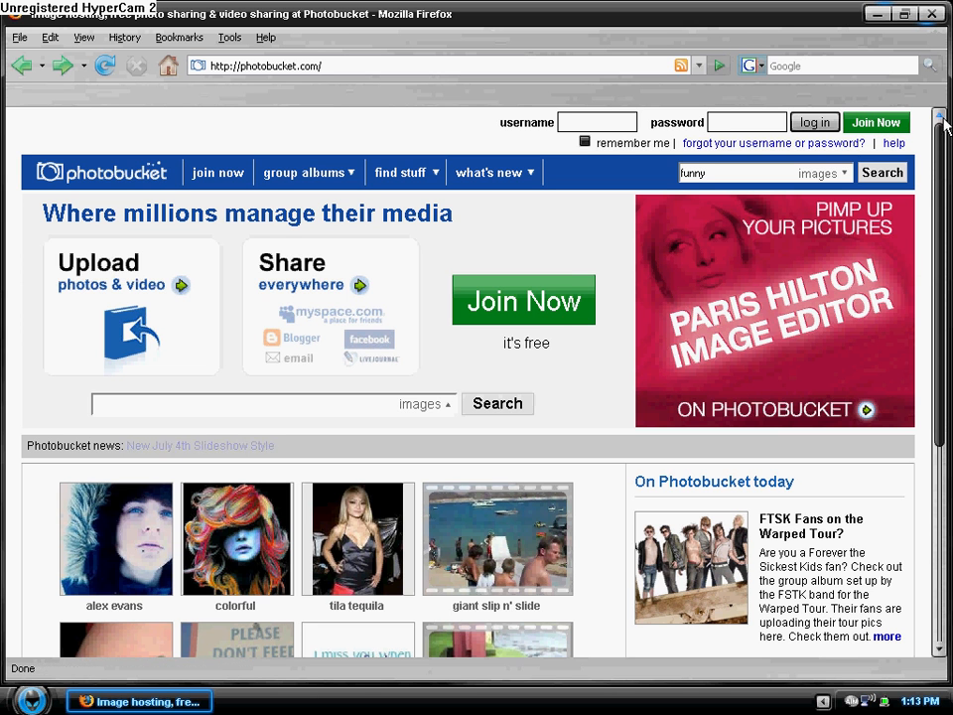
Join with username DaGhetto and a matching password, advancing to the next sign-up step
{"action": "left_click", "coordinate": [522, 299]}
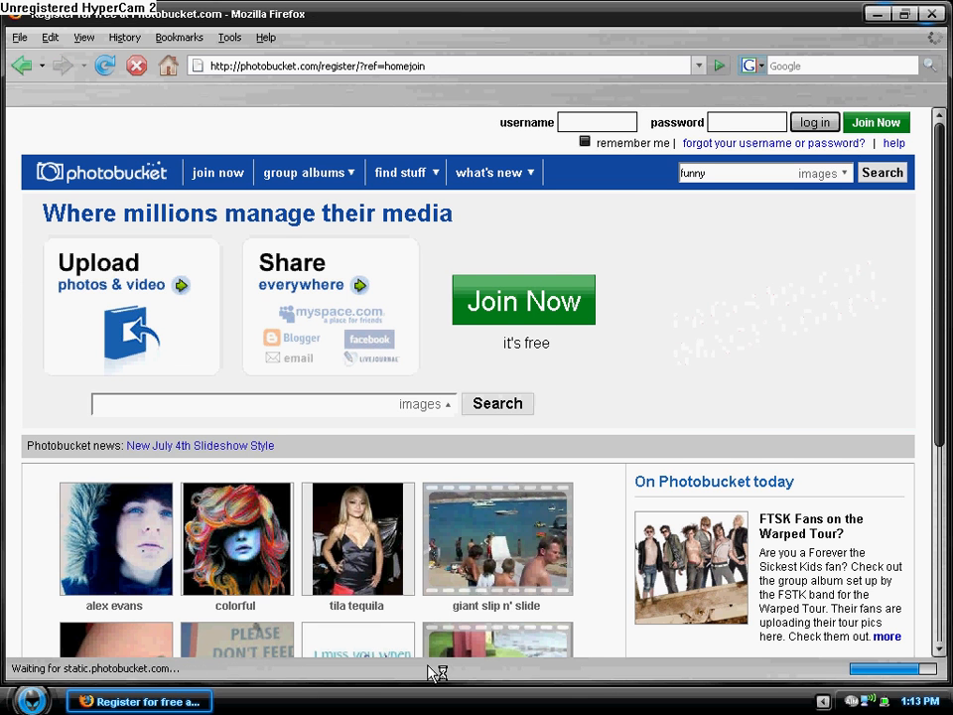
{"action": "left_click", "coordinate": [523, 301]}
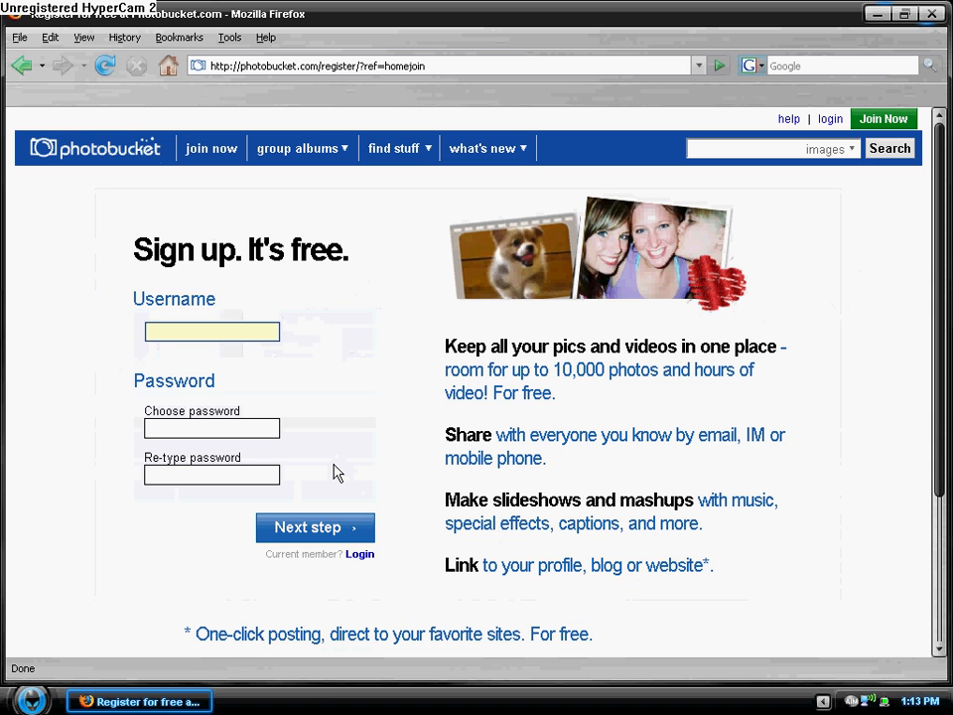
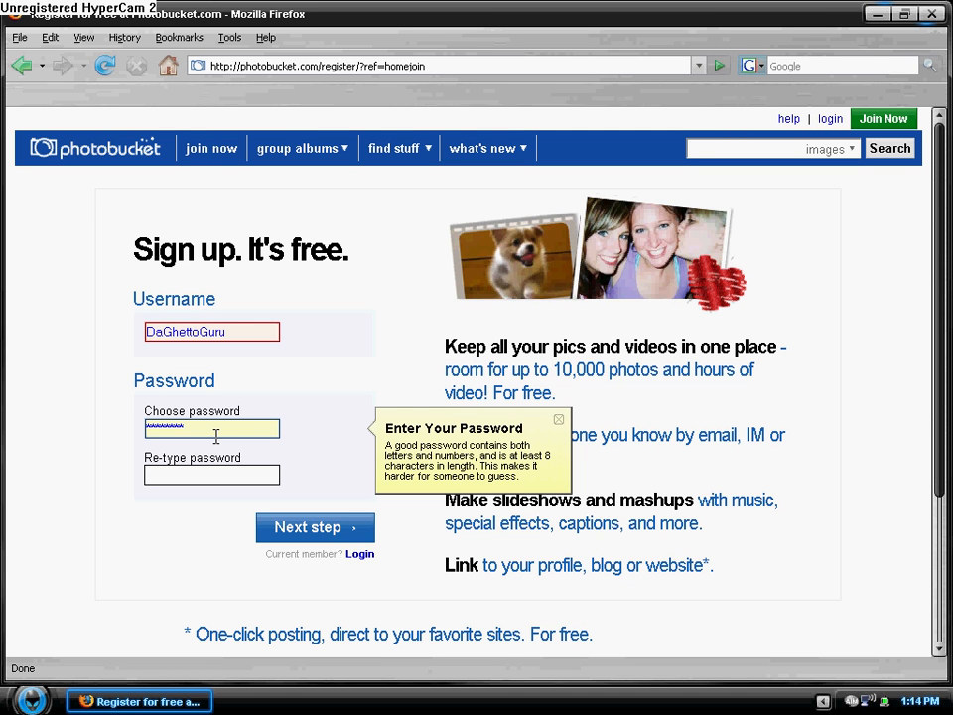
{"action": "left_click", "coordinate": [212, 474]}
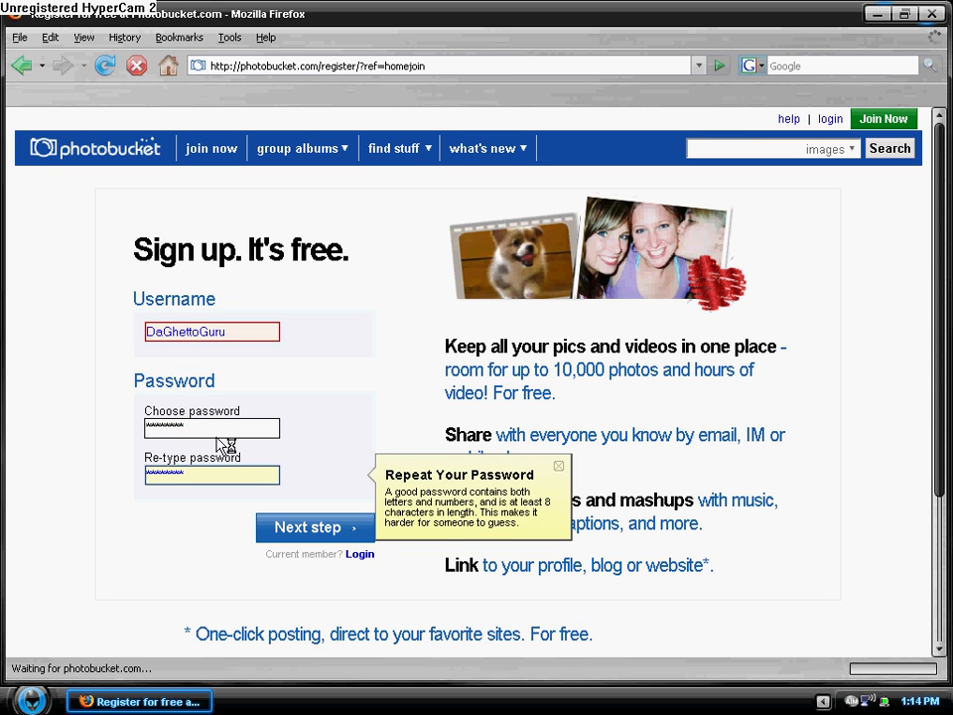
{"action": "left_click", "coordinate": [315, 526]}
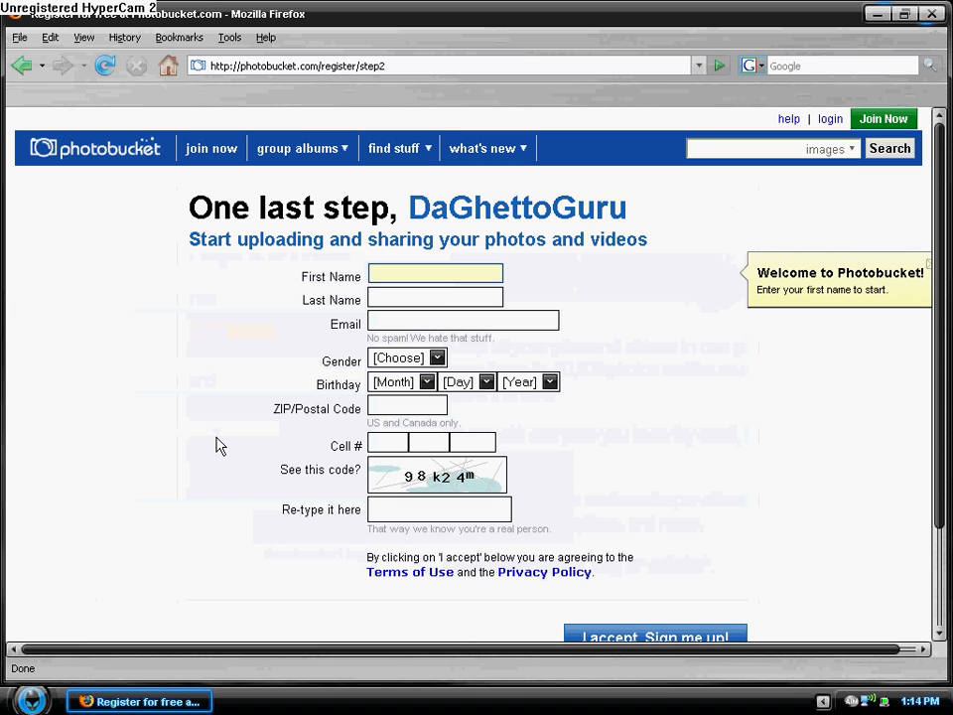
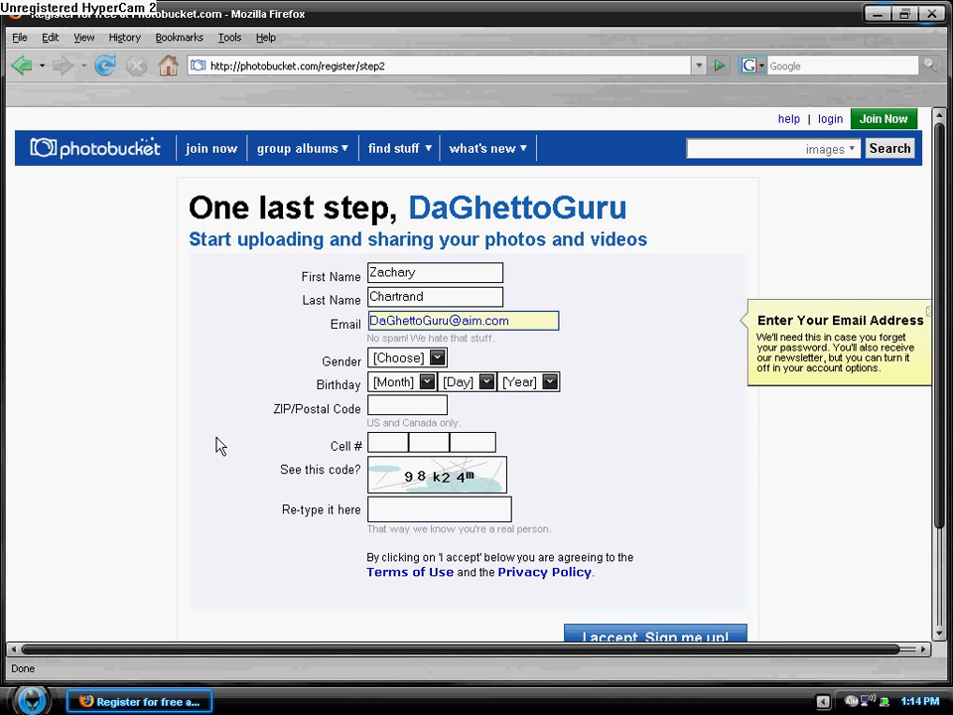
{"action": "left_click", "coordinate": [406, 358]}
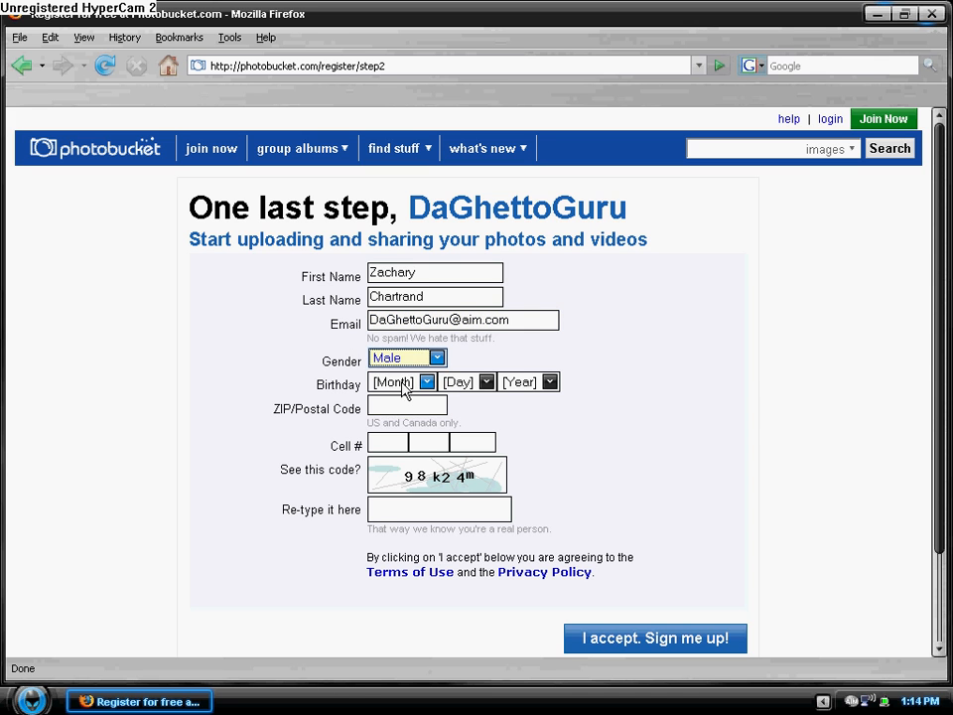
{"action": "left_click", "coordinate": [398, 381]}
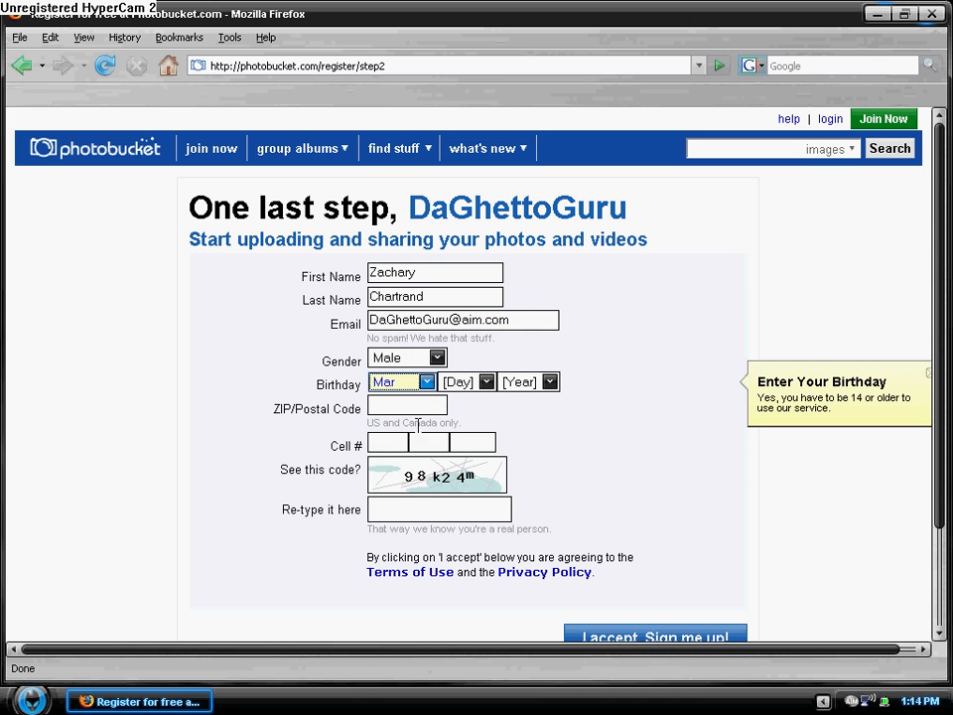
{"action": "left_click", "coordinate": [548, 381]}
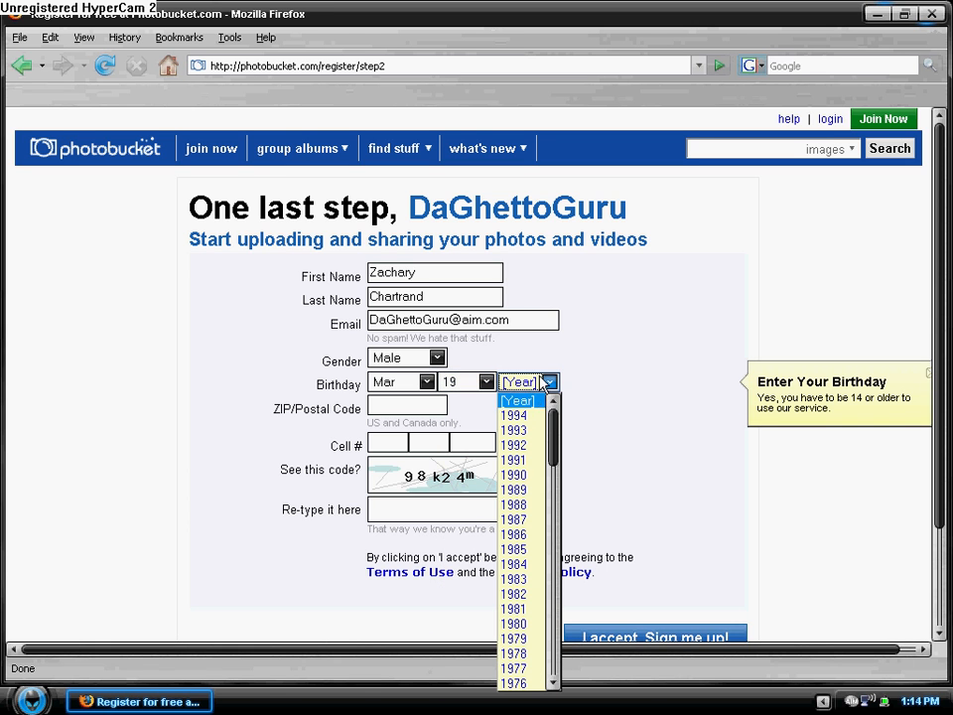
{"action": "left_click", "coordinate": [515, 519]}
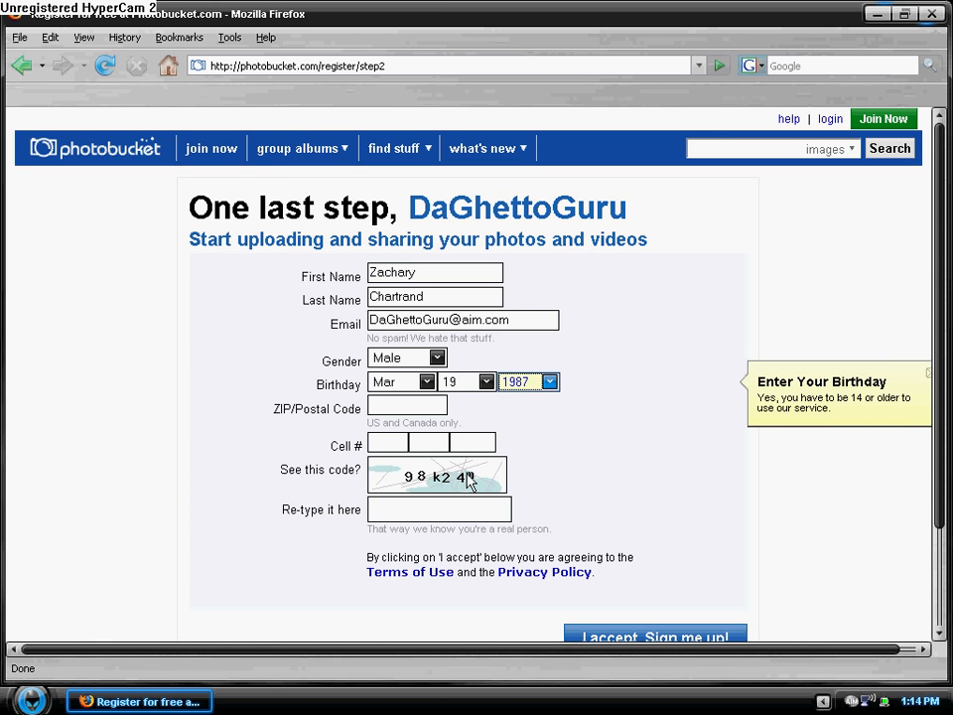
Add ZIP code 01440, phone and verification code, then accept the terms to sign up
{"action": "left_click", "coordinate": [407, 405]}
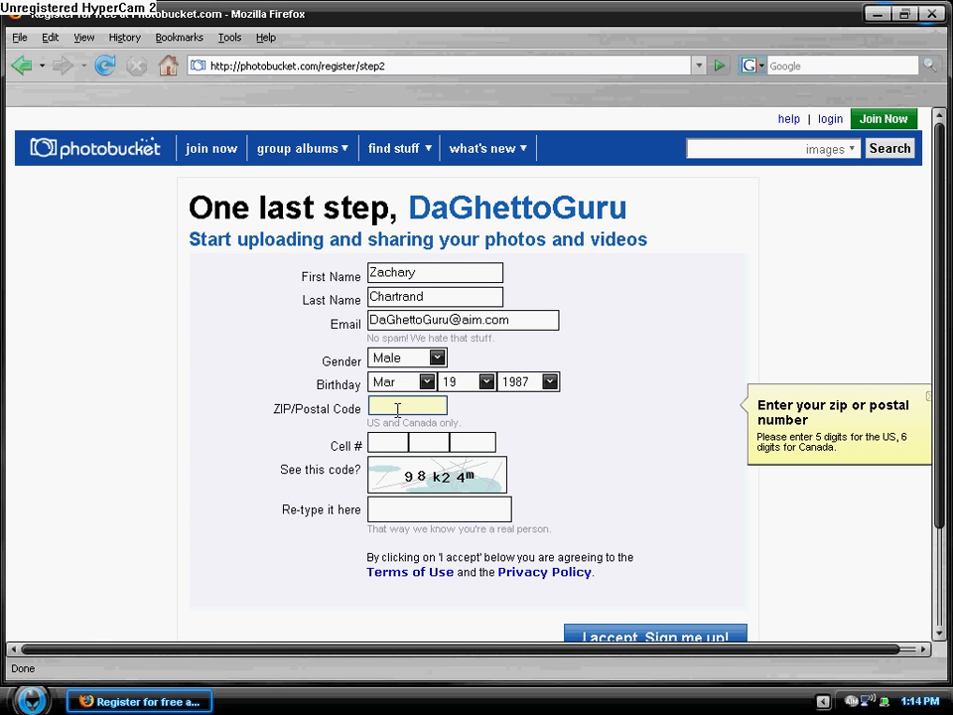
{"action": "type", "text": "01440"}
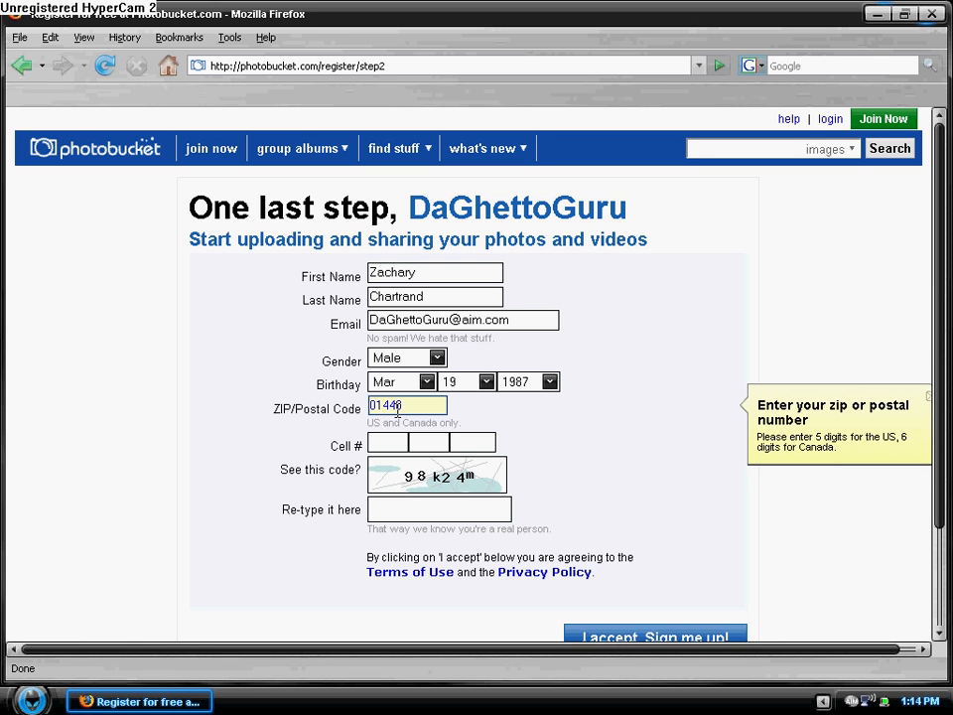
{"action": "left_click", "coordinate": [387, 442]}
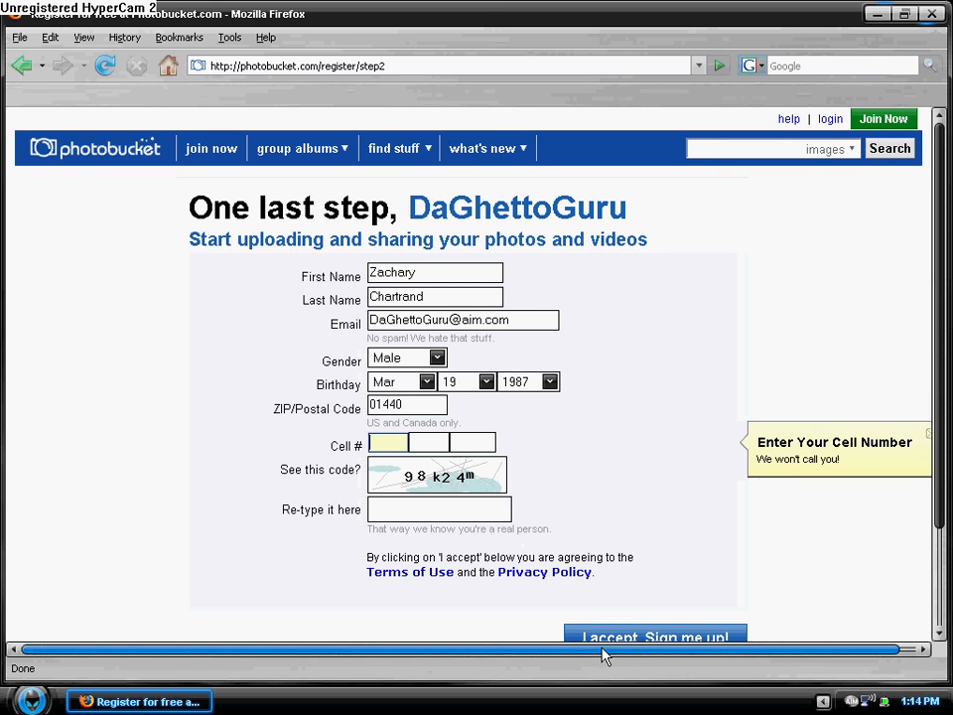
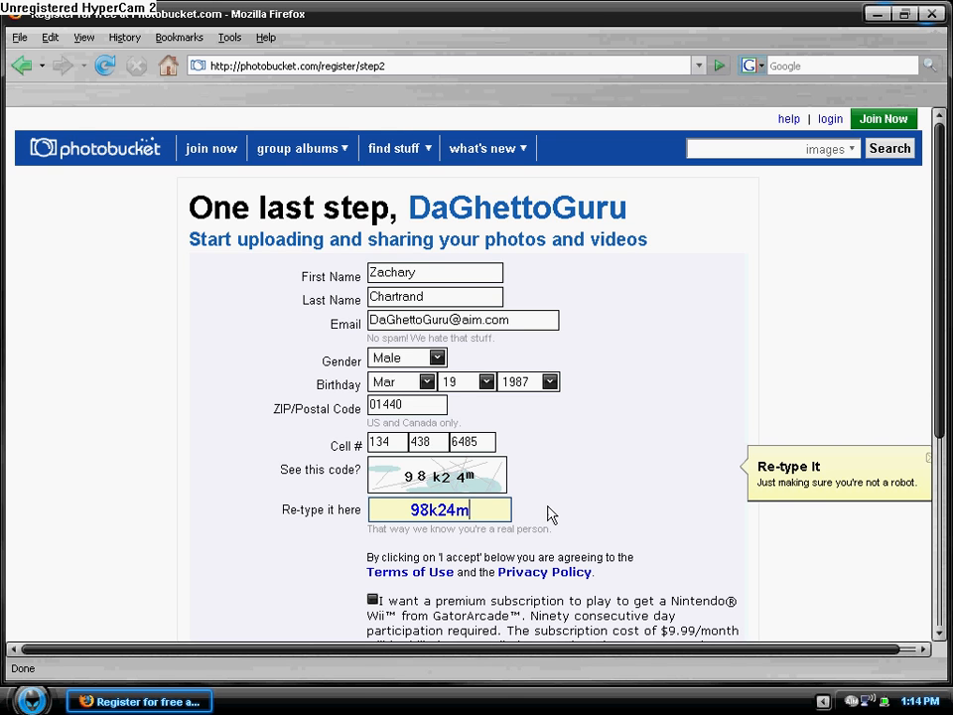
{"action": "scroll", "scroll_direction": "down", "scroll_amount": 3}
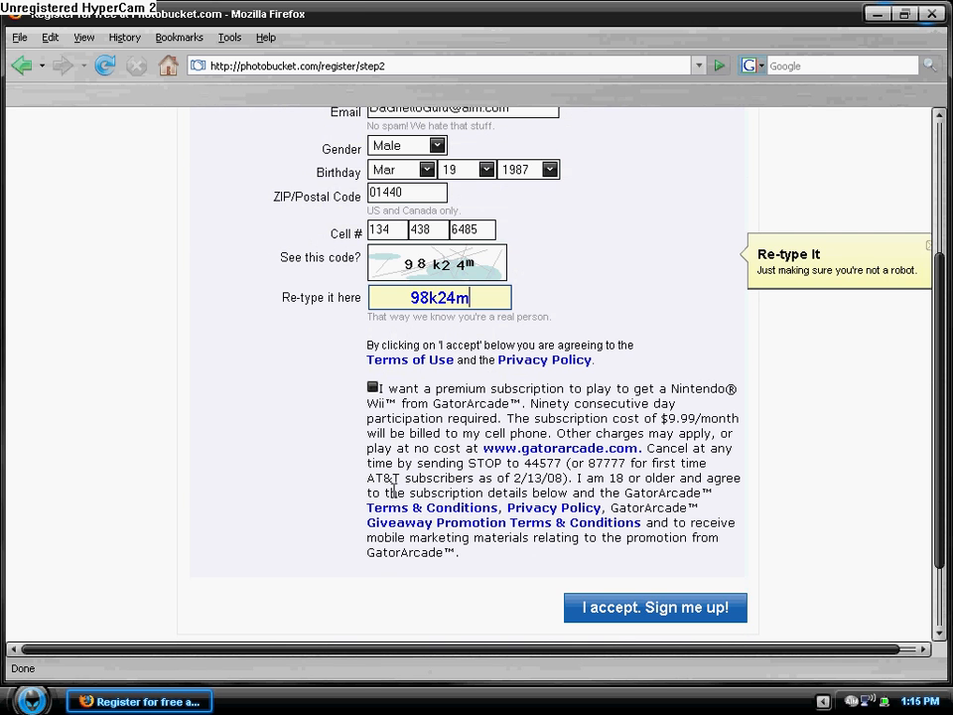
{"action": "scroll", "scroll_direction": "down", "scroll_amount": 3}
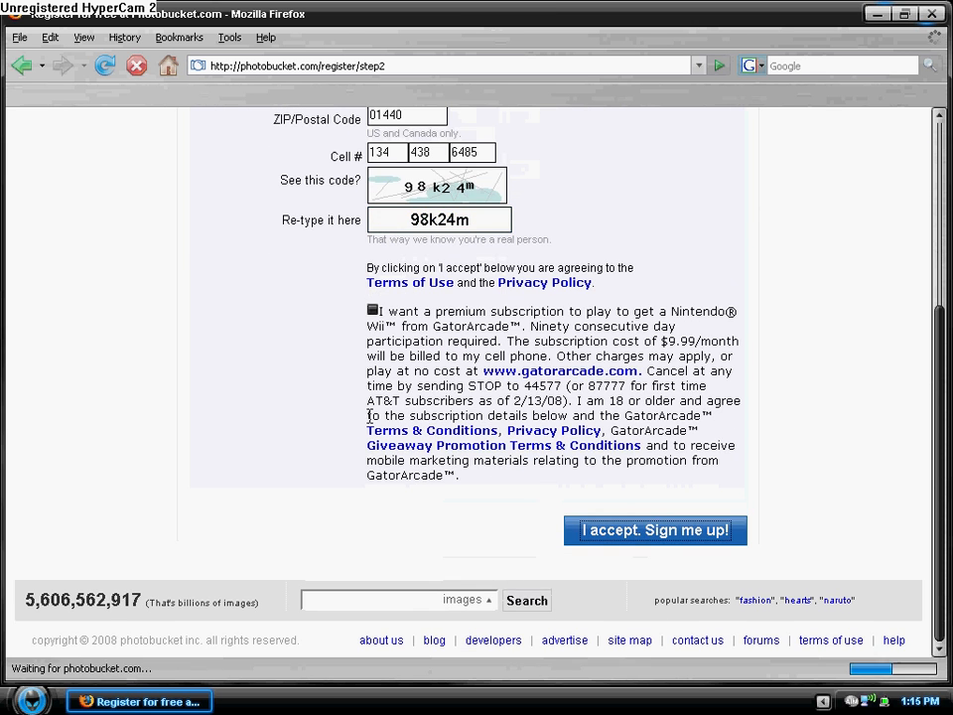
{"action": "left_click", "coordinate": [654, 530]}
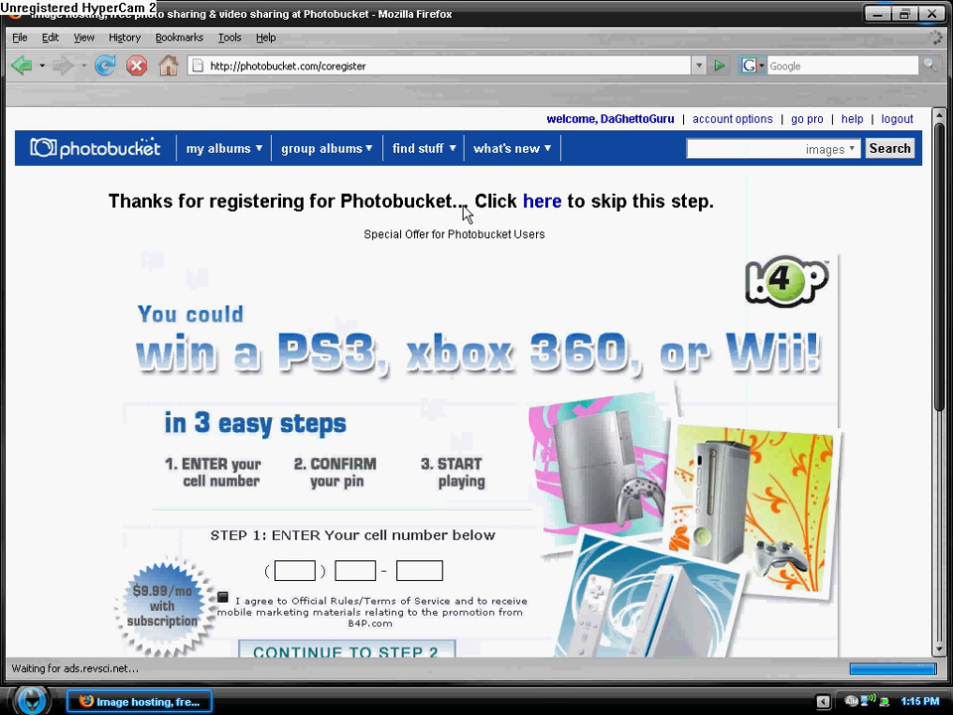
Skip the special offer using the 'here' link
{"action": "scroll", "scroll_direction": "down", "scroll_amount": 3}
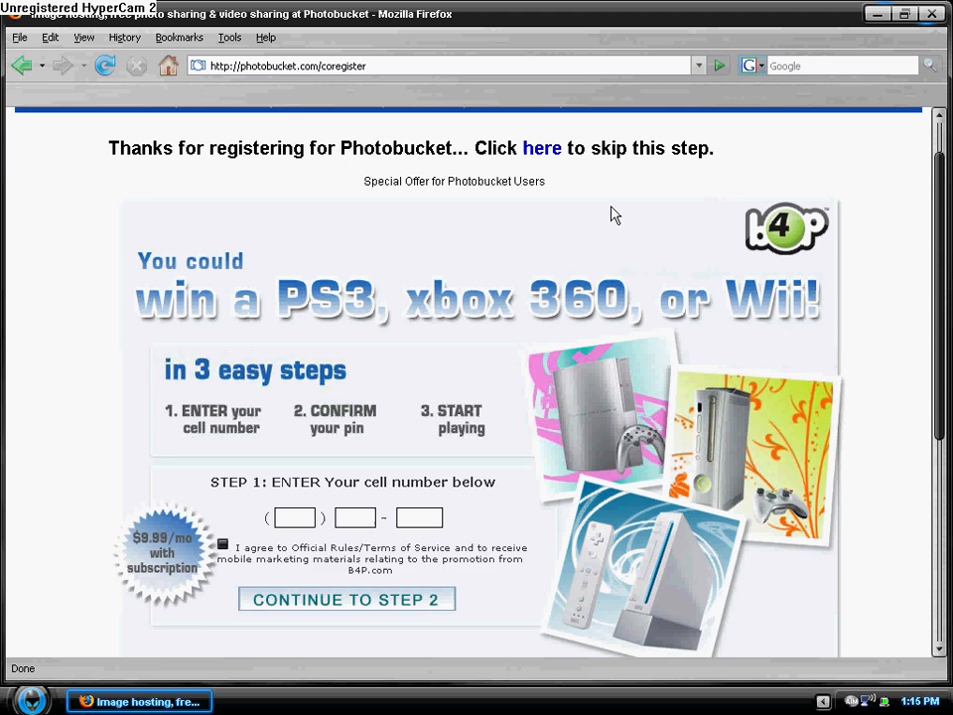
{"action": "scroll", "scroll_direction": "down", "scroll_amount": 3}
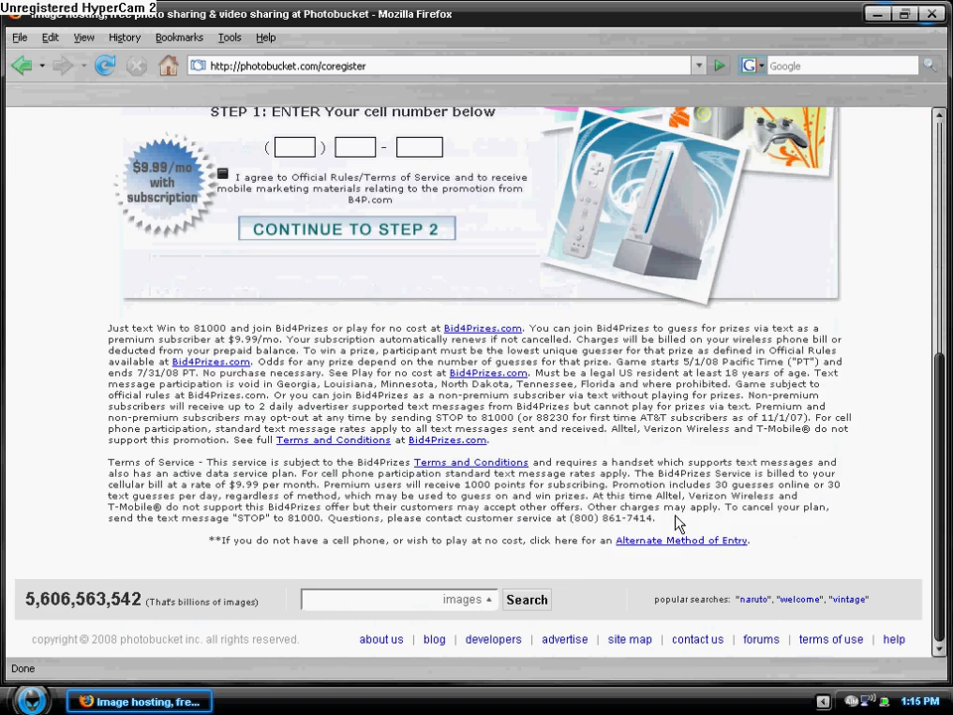
{"action": "scroll", "scroll_direction": "up", "scroll_amount": 3}
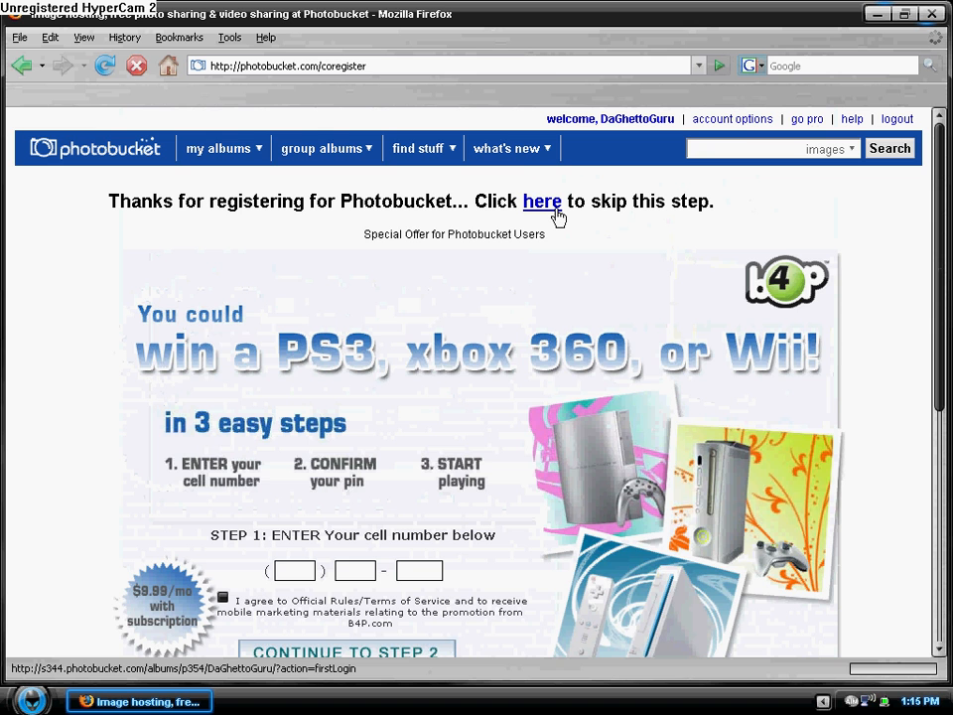
{"action": "left_click", "coordinate": [543, 202]}
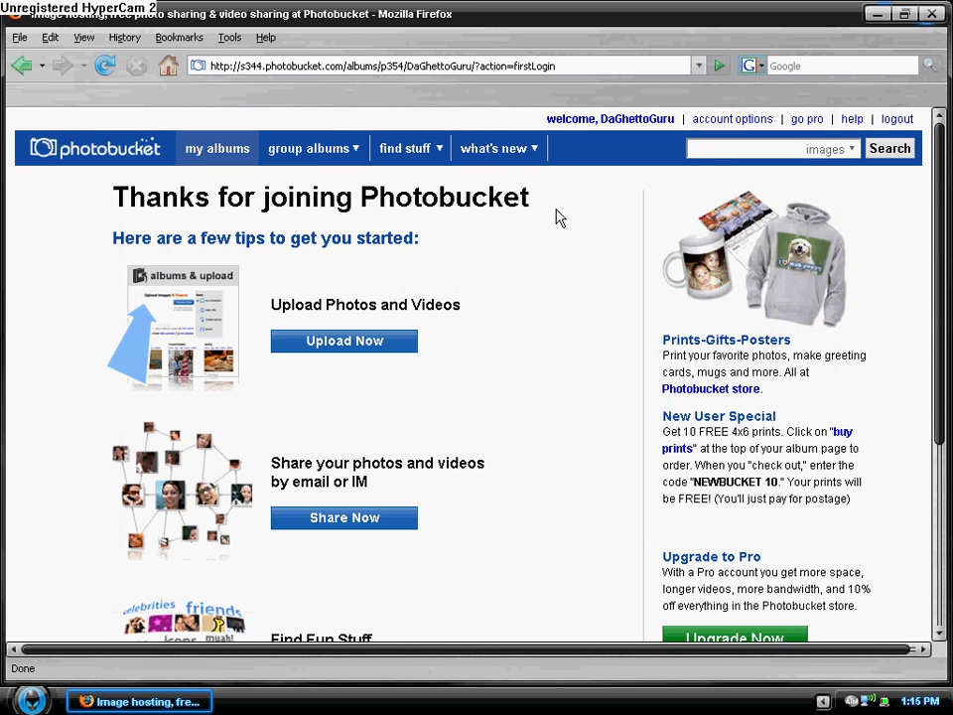
{"action": "mouse_move", "coordinate": [536, 326]}
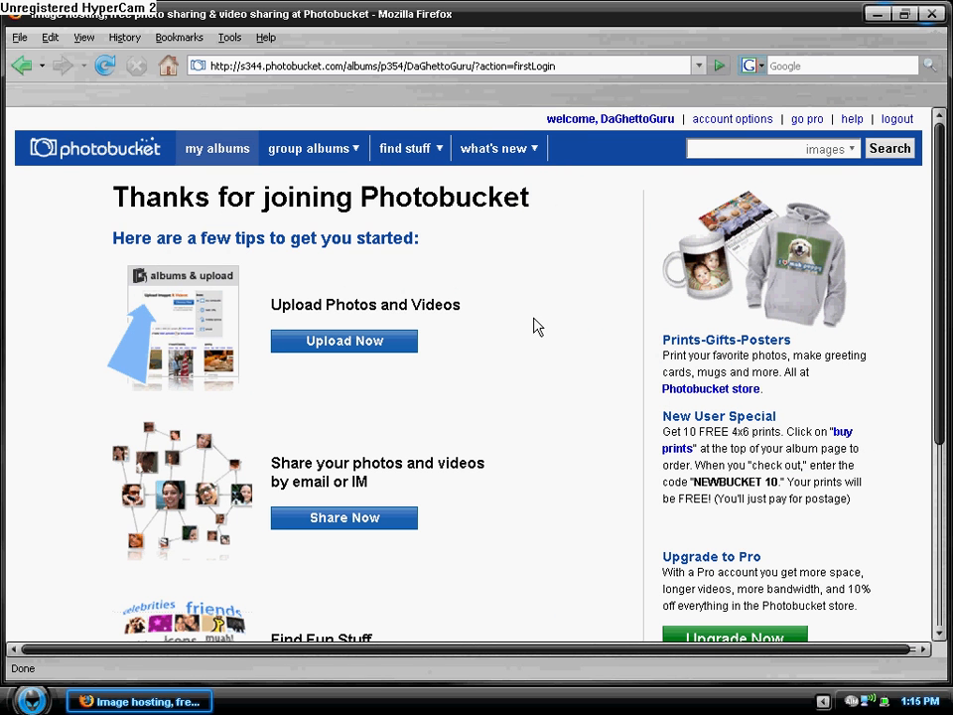
Go from the welcome tips to the album page with 'Upload Now'
{"action": "scroll", "scroll_direction": "down", "scroll_amount": 3}
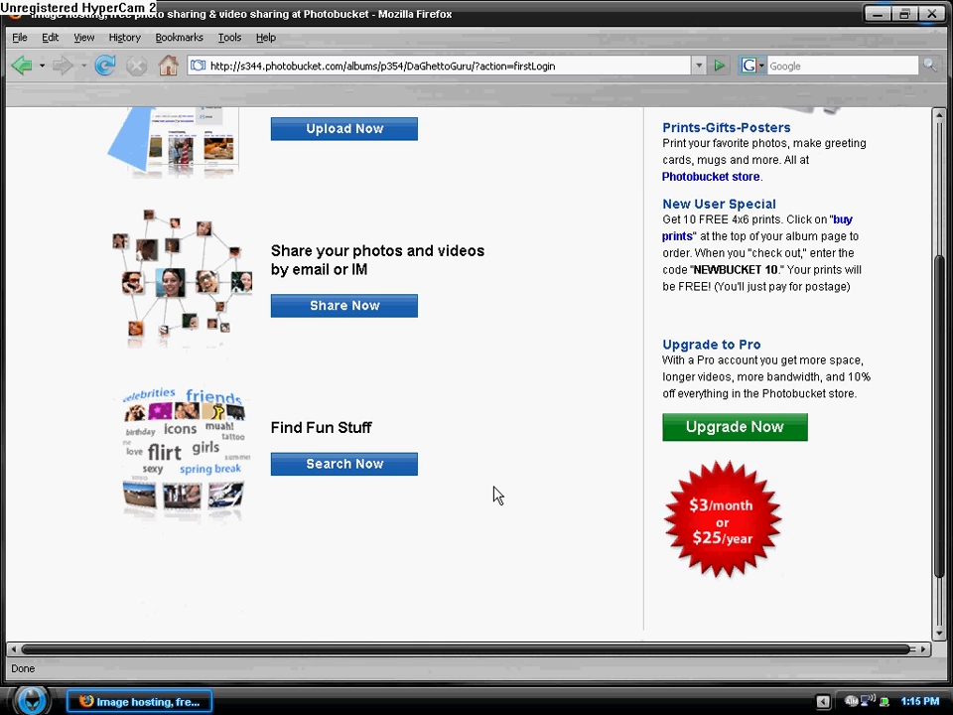
{"action": "scroll", "scroll_direction": "up", "scroll_amount": 3}
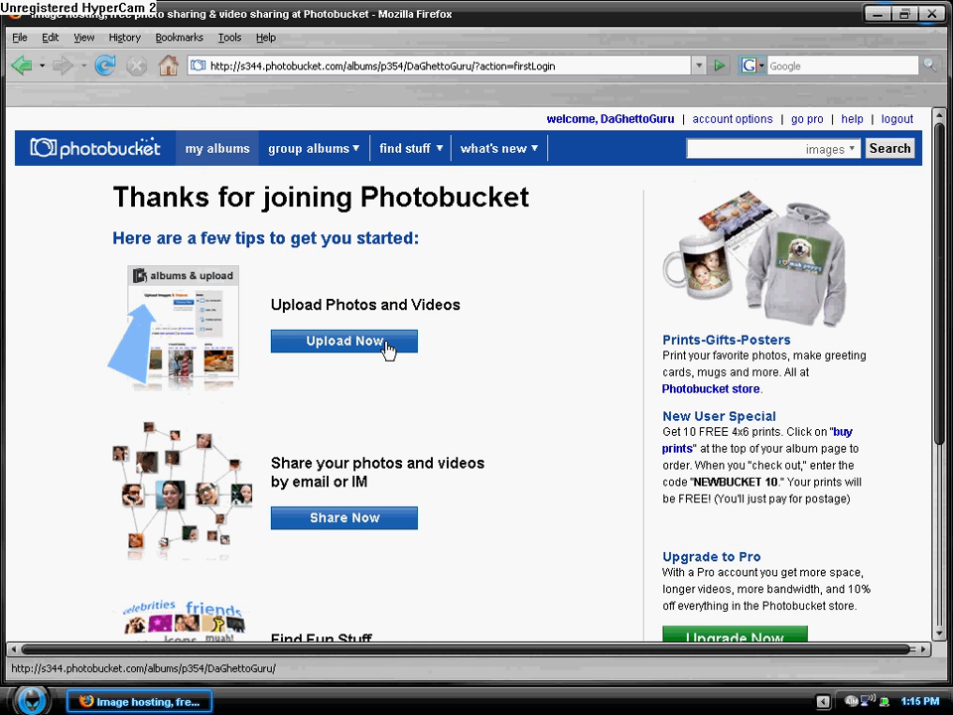
{"action": "left_click", "coordinate": [343, 341]}
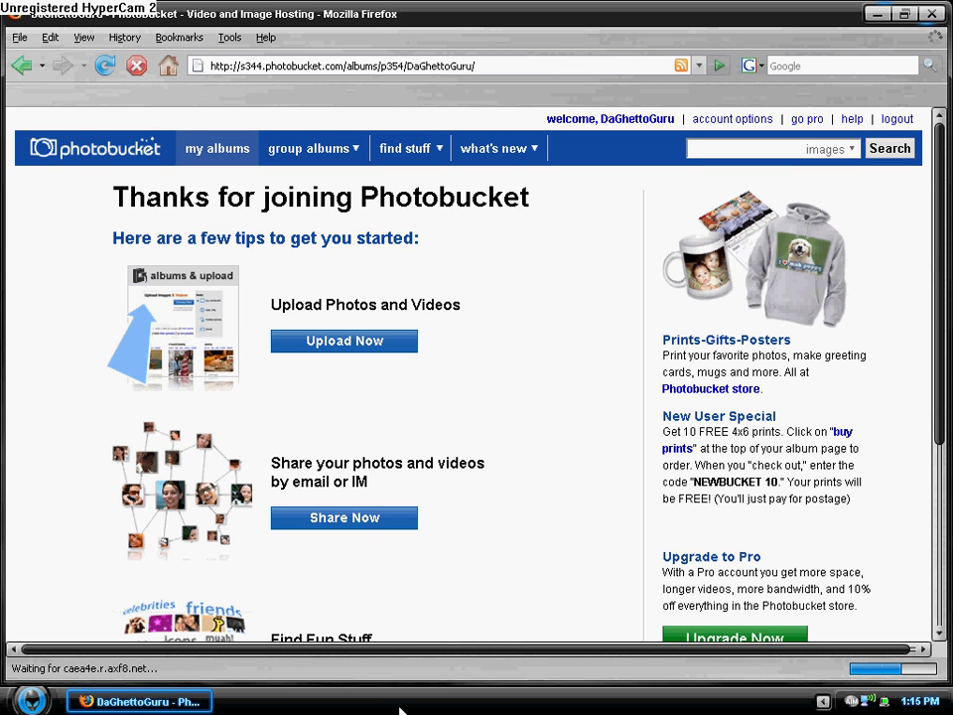
{"action": "left_click", "coordinate": [344, 340]}
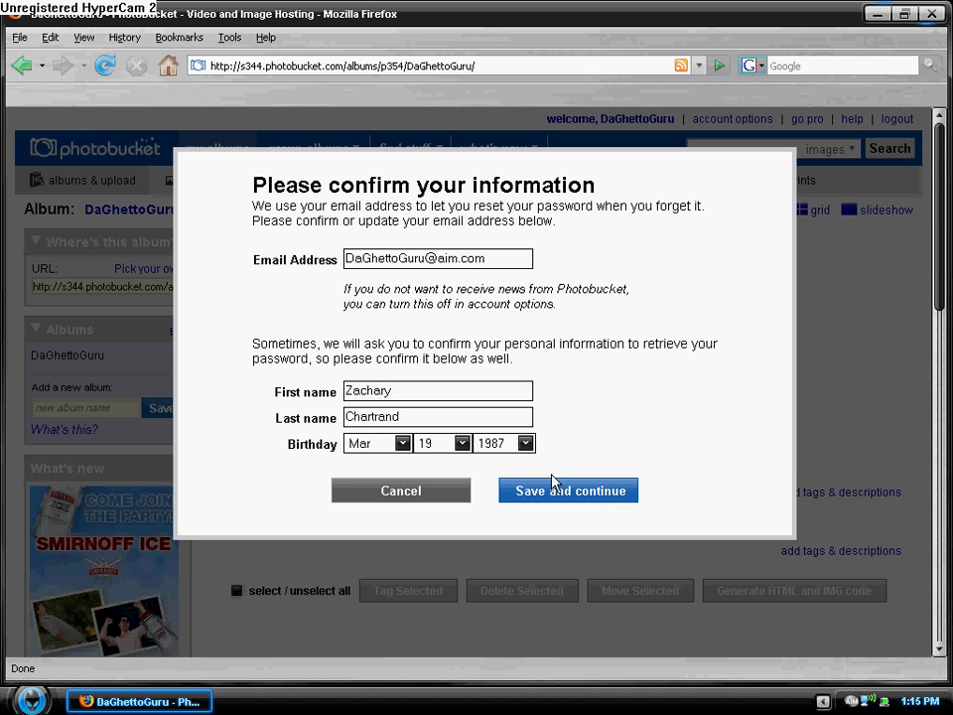
{"action": "mouse_move", "coordinate": [500, 487]}
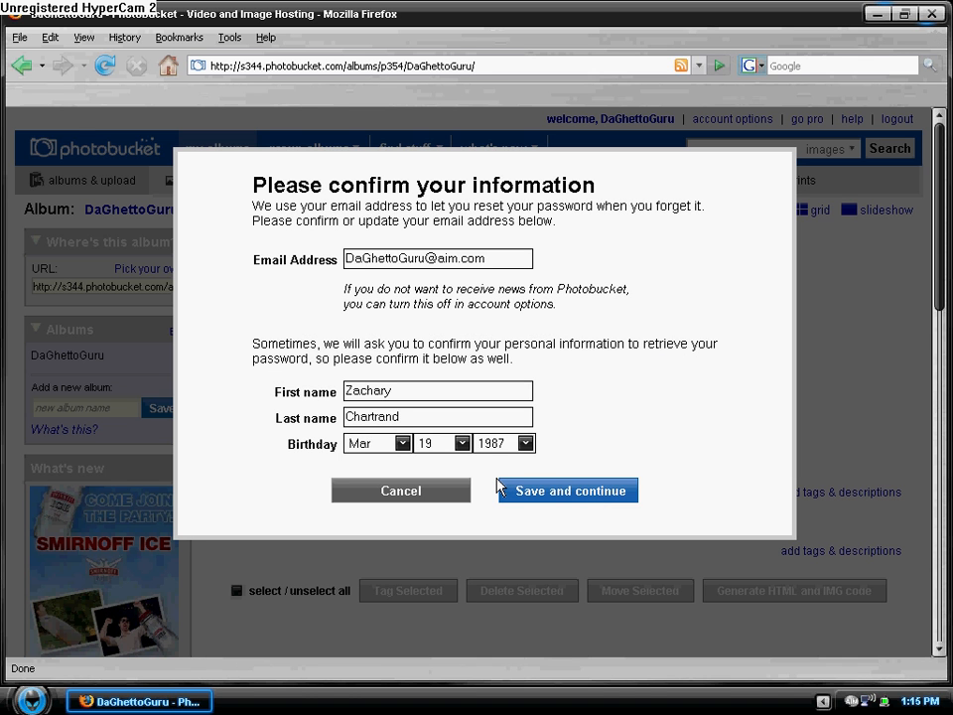
Confirm the email and personal details with 'Save and continue'
{"action": "left_click", "coordinate": [568, 490]}
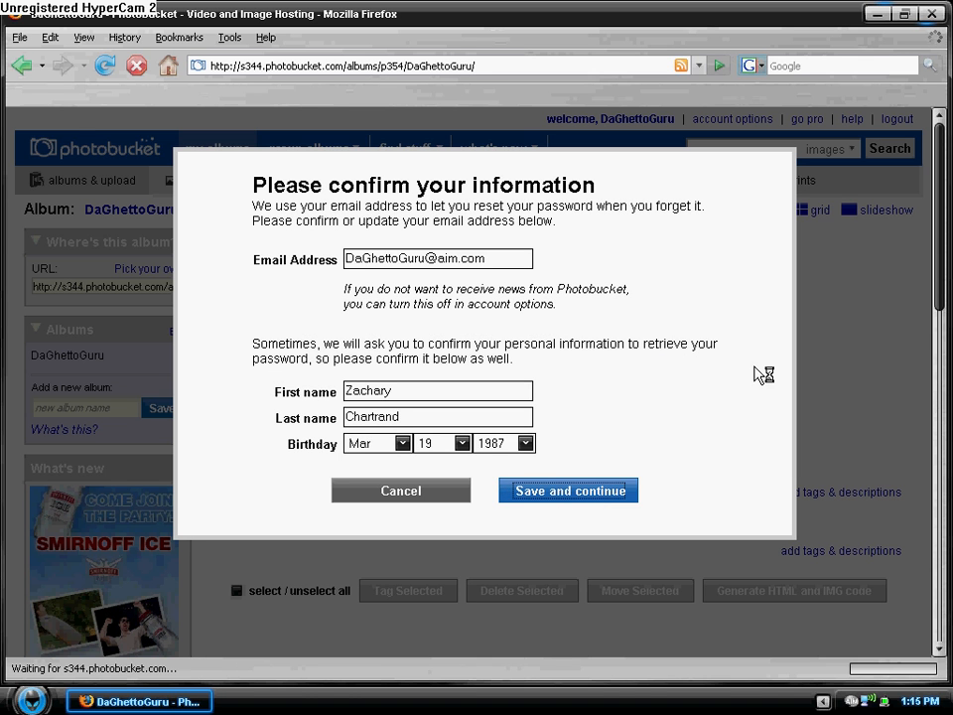
{"action": "left_click", "coordinate": [568, 490]}
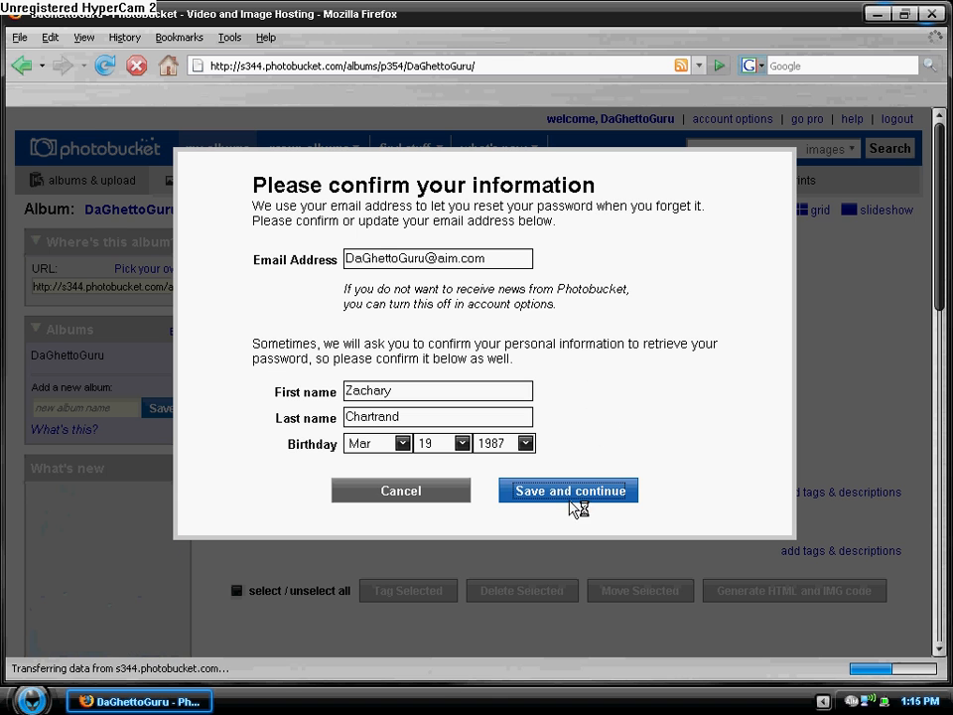
{"action": "left_click", "coordinate": [568, 490]}
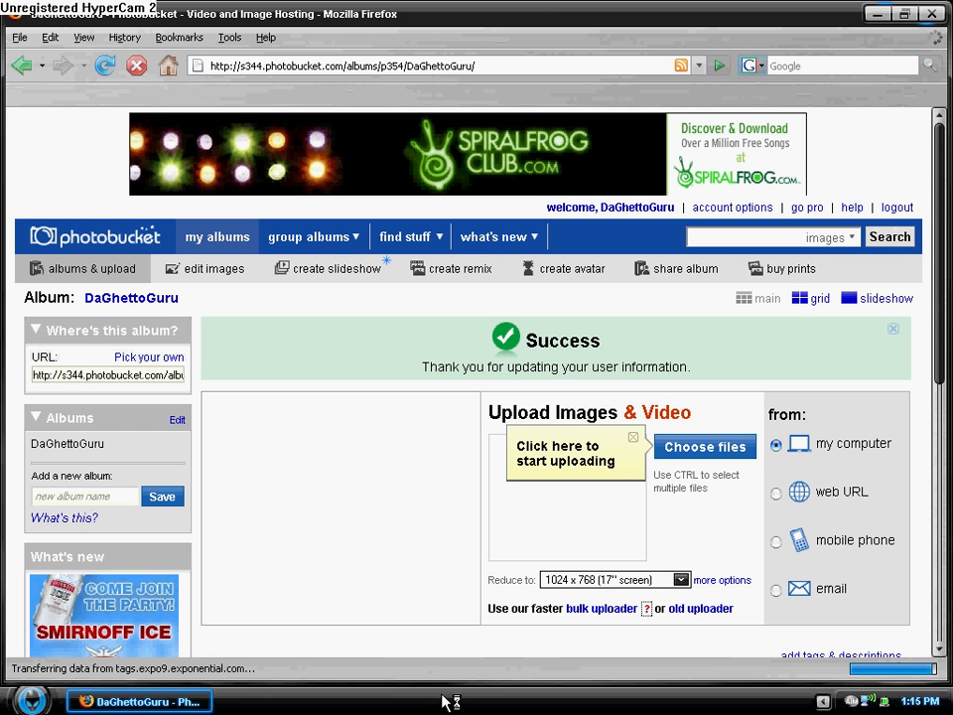
Return to the album via the 'welcome, username' link and open the Choose files picker
{"action": "scroll", "scroll_direction": "down", "scroll_amount": 3}
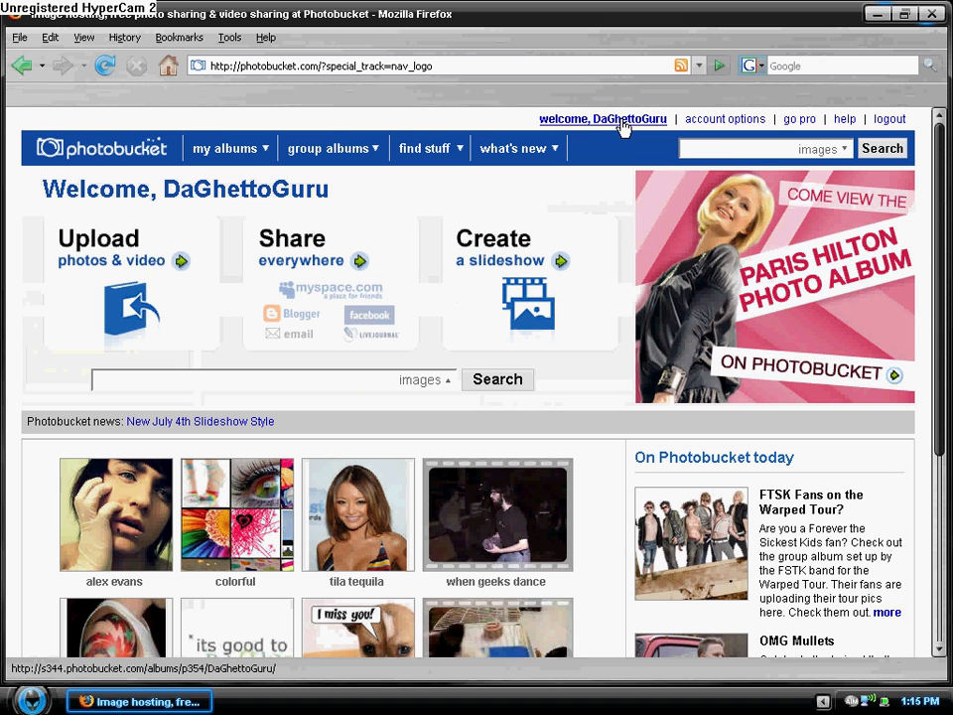
{"action": "left_click", "coordinate": [603, 119]}
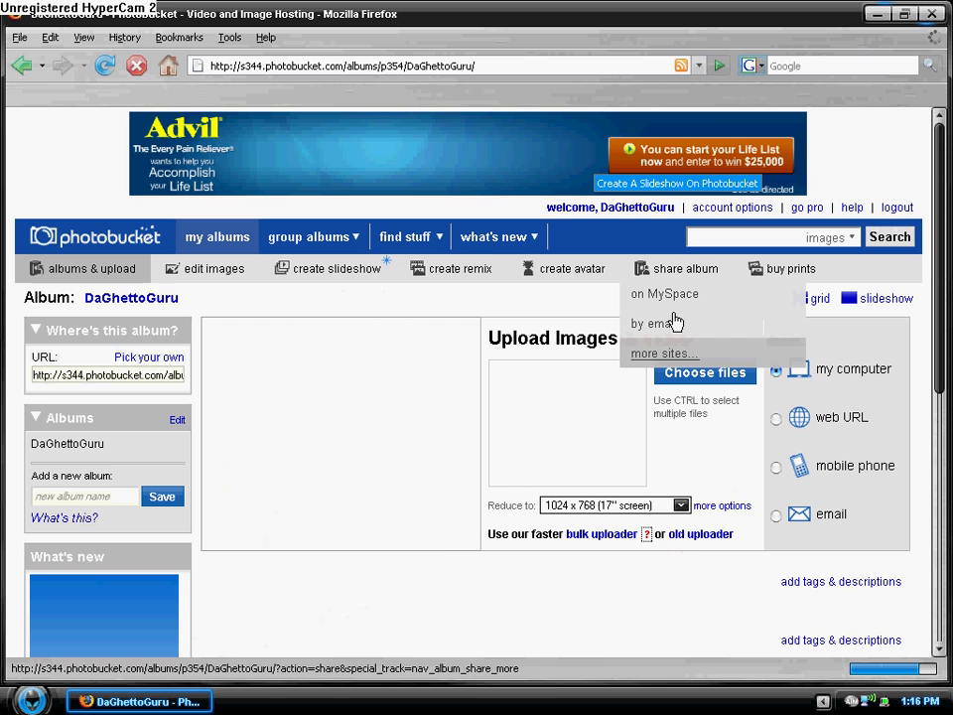
{"action": "scroll", "scroll_direction": "down", "scroll_amount": 3}
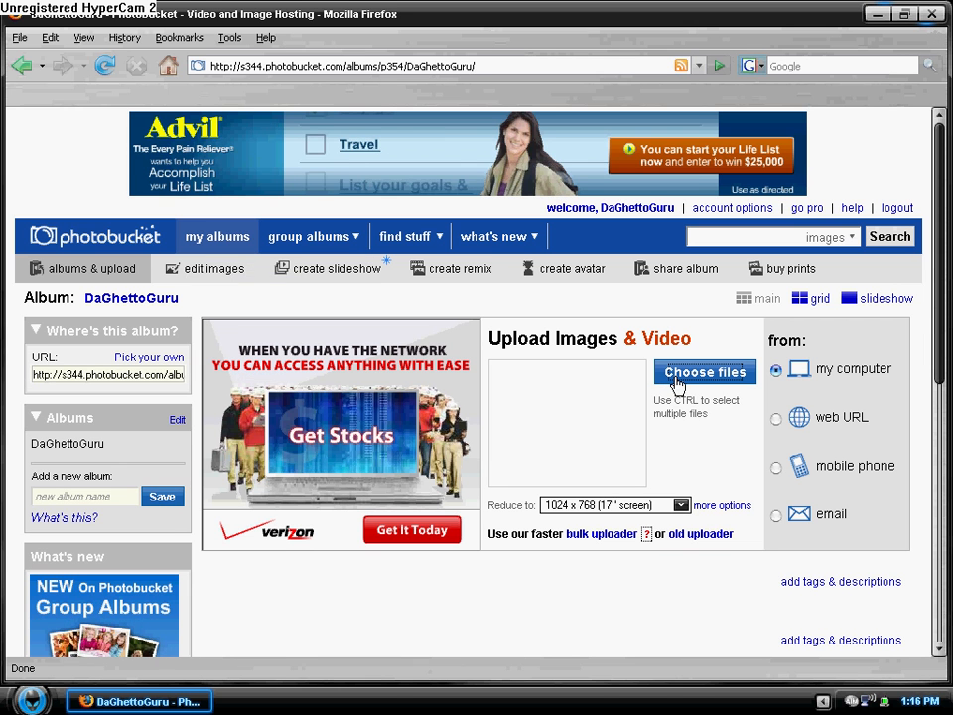
{"action": "left_click", "coordinate": [705, 372]}
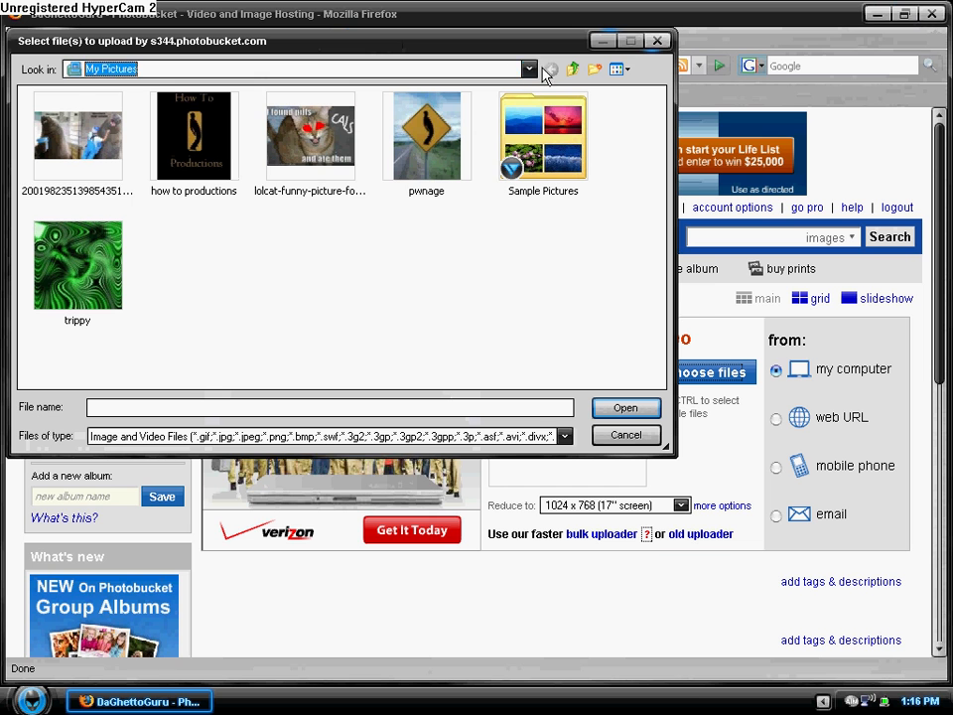
Switch the file dialog to My Pictures and pick the How To Productions image
{"action": "left_click", "coordinate": [529, 68]}
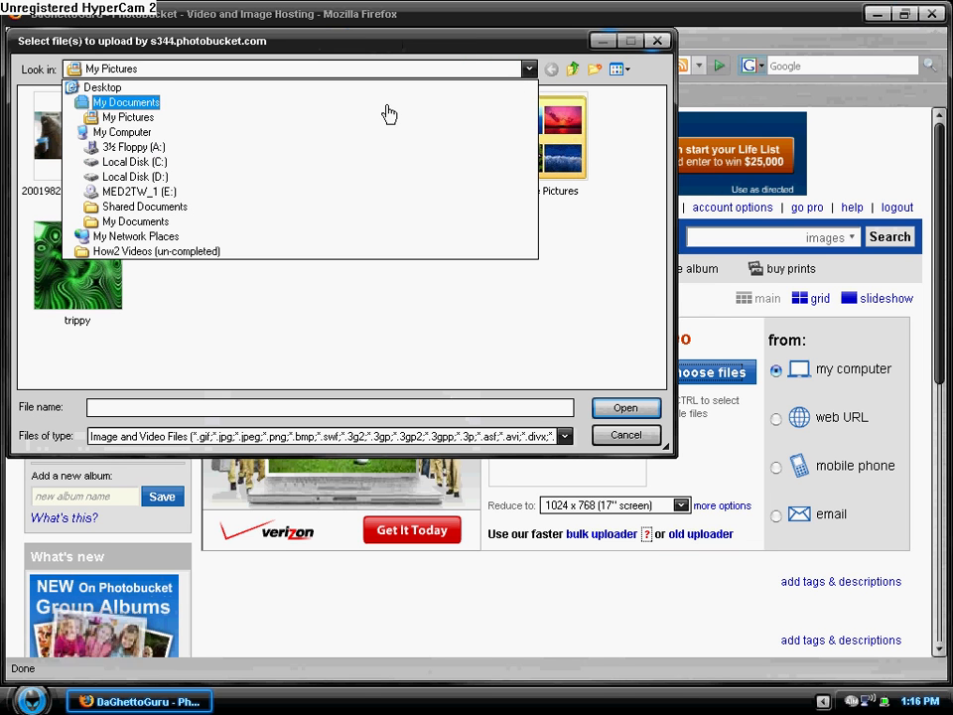
{"action": "left_click", "coordinate": [128, 117]}
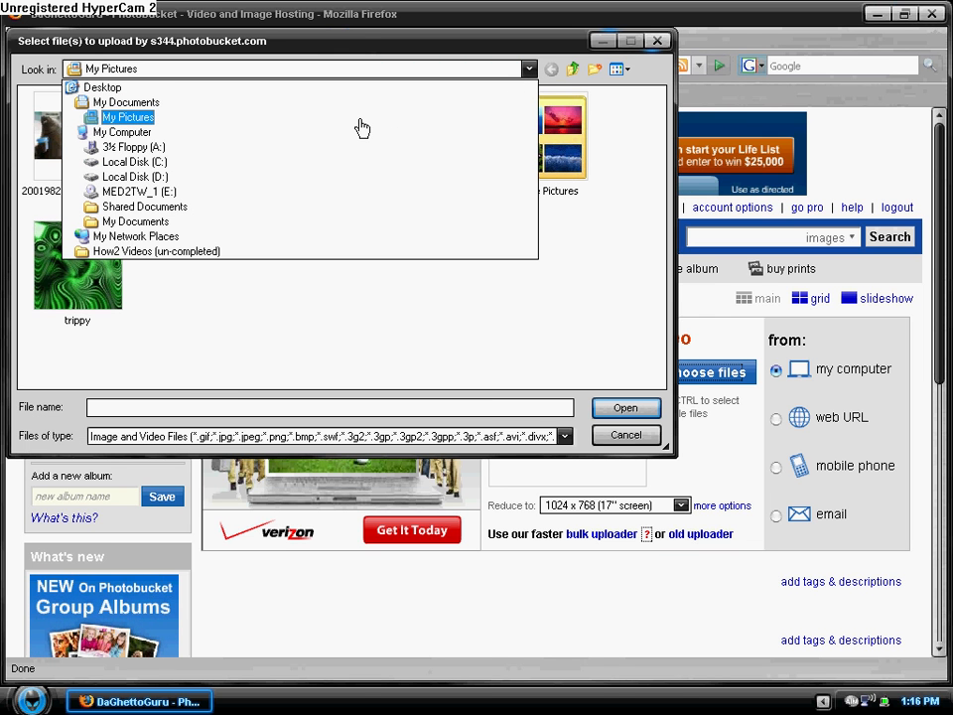
{"action": "left_click", "coordinate": [127, 117]}
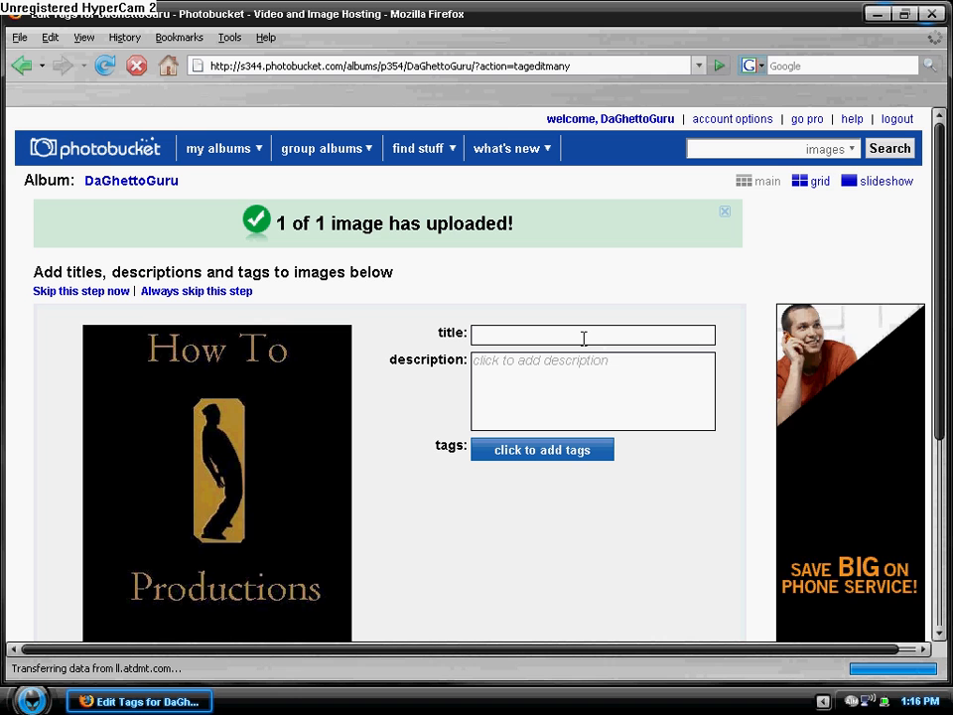
Title the uploaded image 'How To Productions' with description 'Our logo'
{"action": "type", "text": "DaG"}
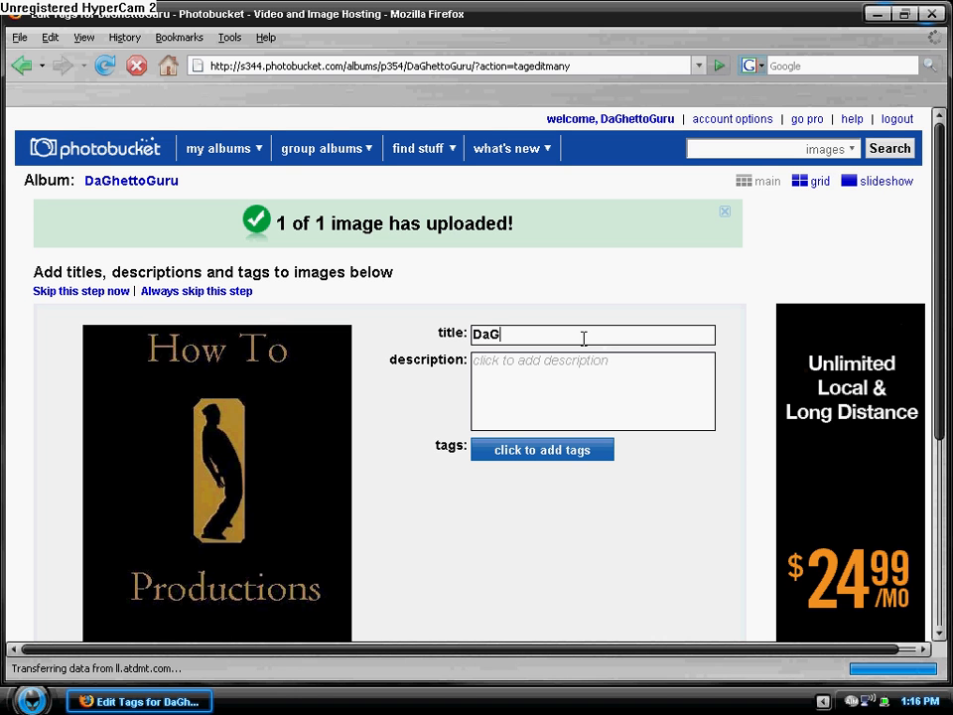
{"action": "type", "text": "How To"}
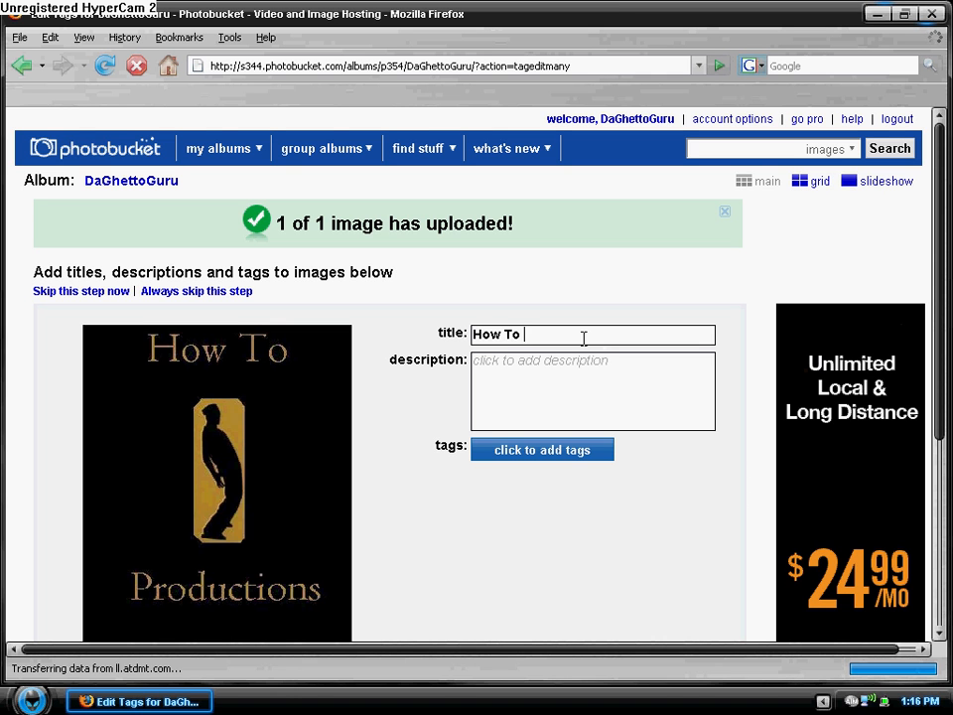
{"action": "type", "text": "Productyions"}
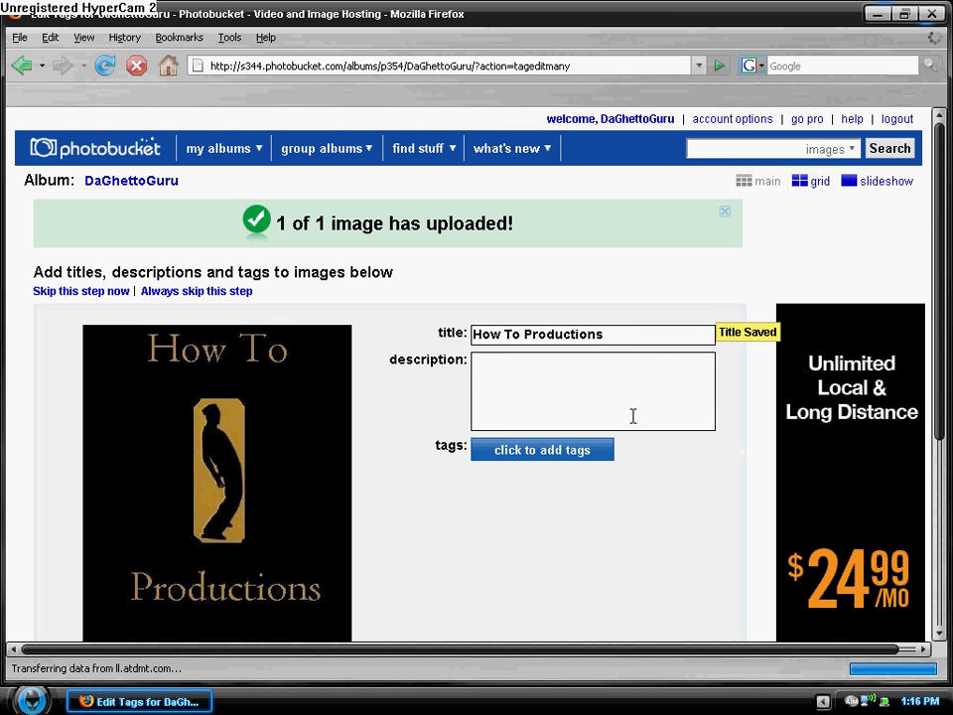
{"action": "type", "text": "Our"}
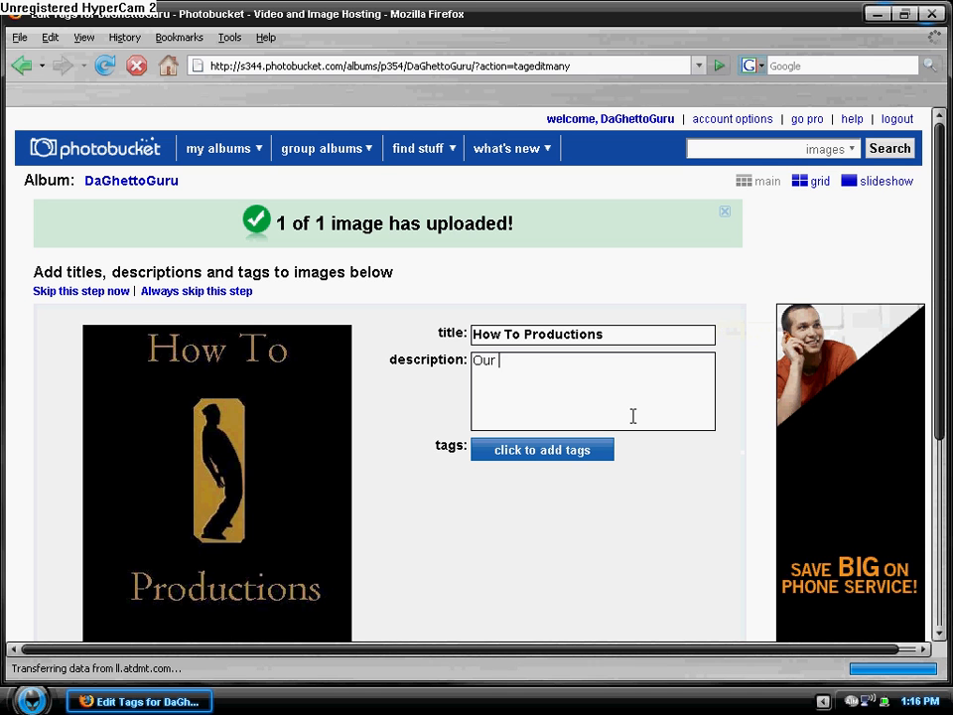
{"action": "type", "text": "logo"}
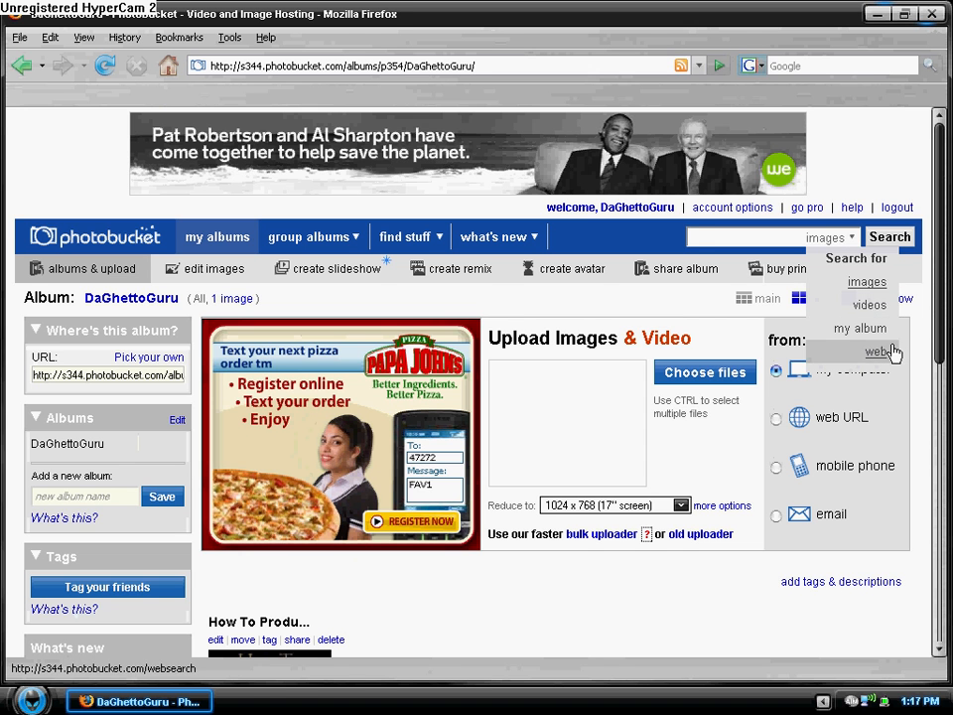
Scroll the album to see the howtoproductions.jpg thumbnail
{"action": "scroll", "scroll_direction": "down", "scroll_amount": 3}
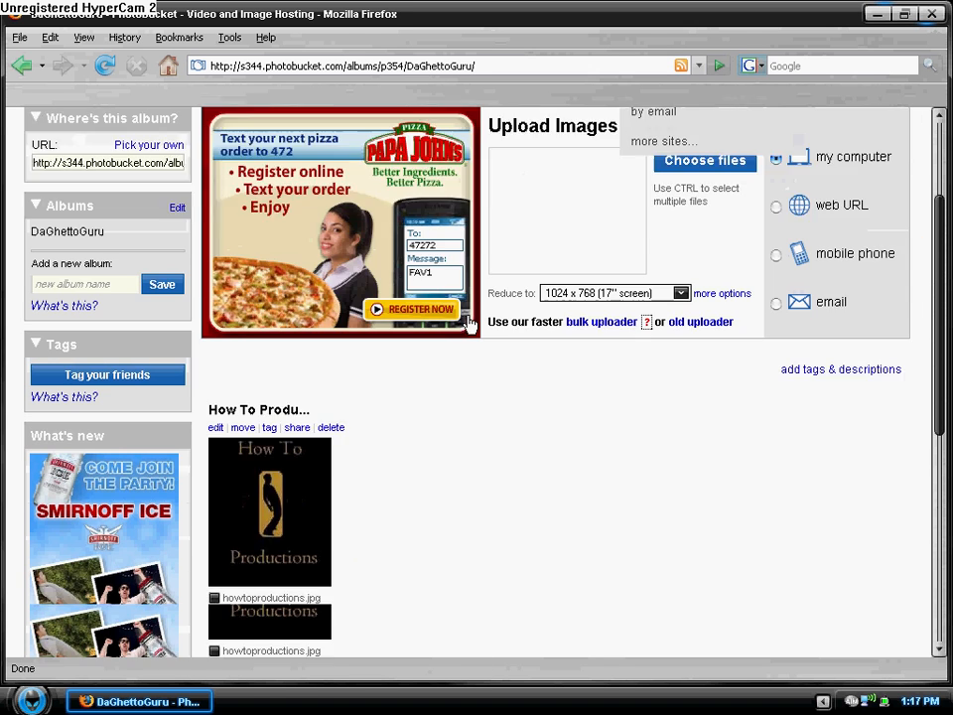